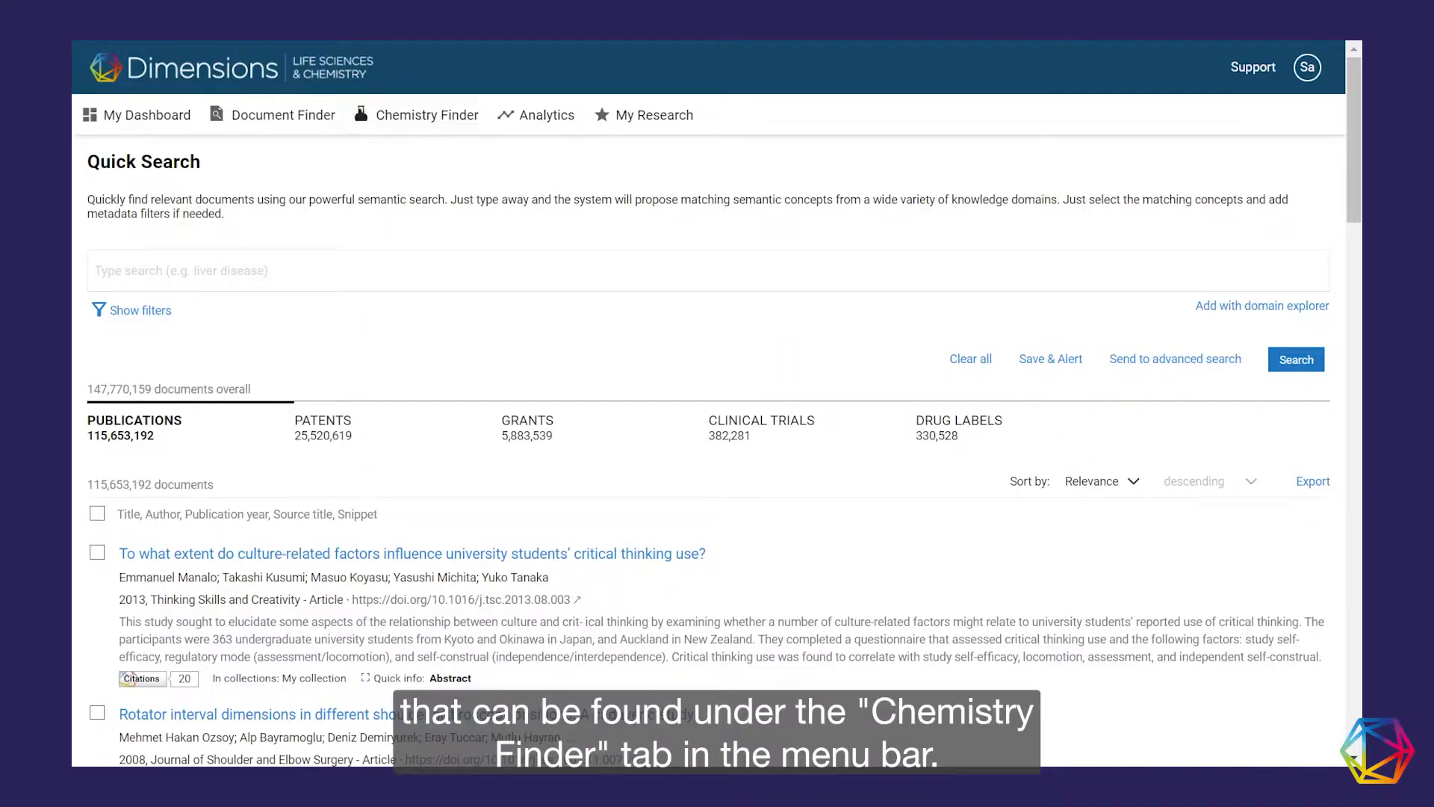
# - Reach Chemistry Search from the Chemistry Finder menu for a compound query
pyautogui.click(425, 115)
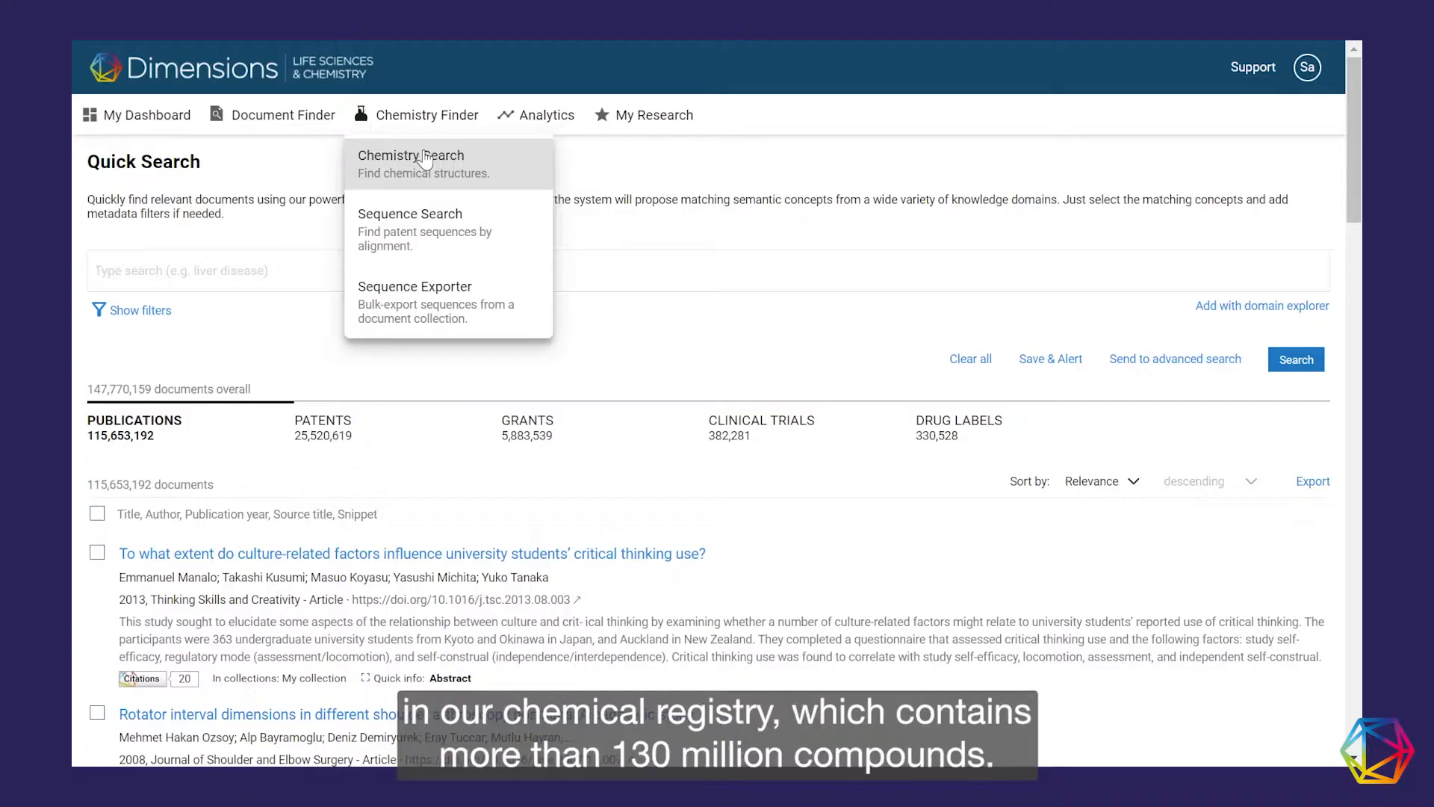
pyautogui.click(411, 154)
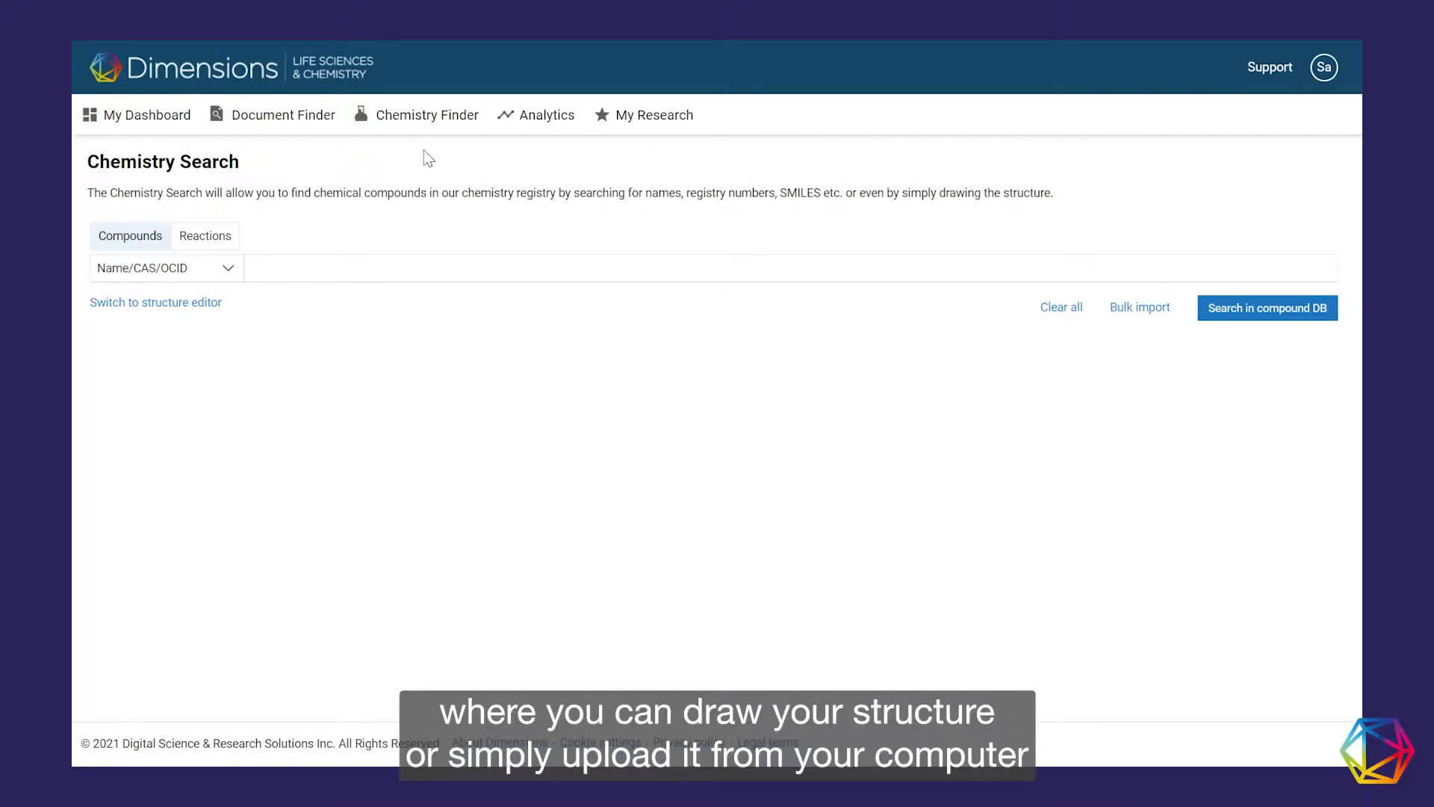
# - Import the aminopyrazolopyrimidine piperidine structure into the structure editor as the query
pyautogui.click(165, 268)
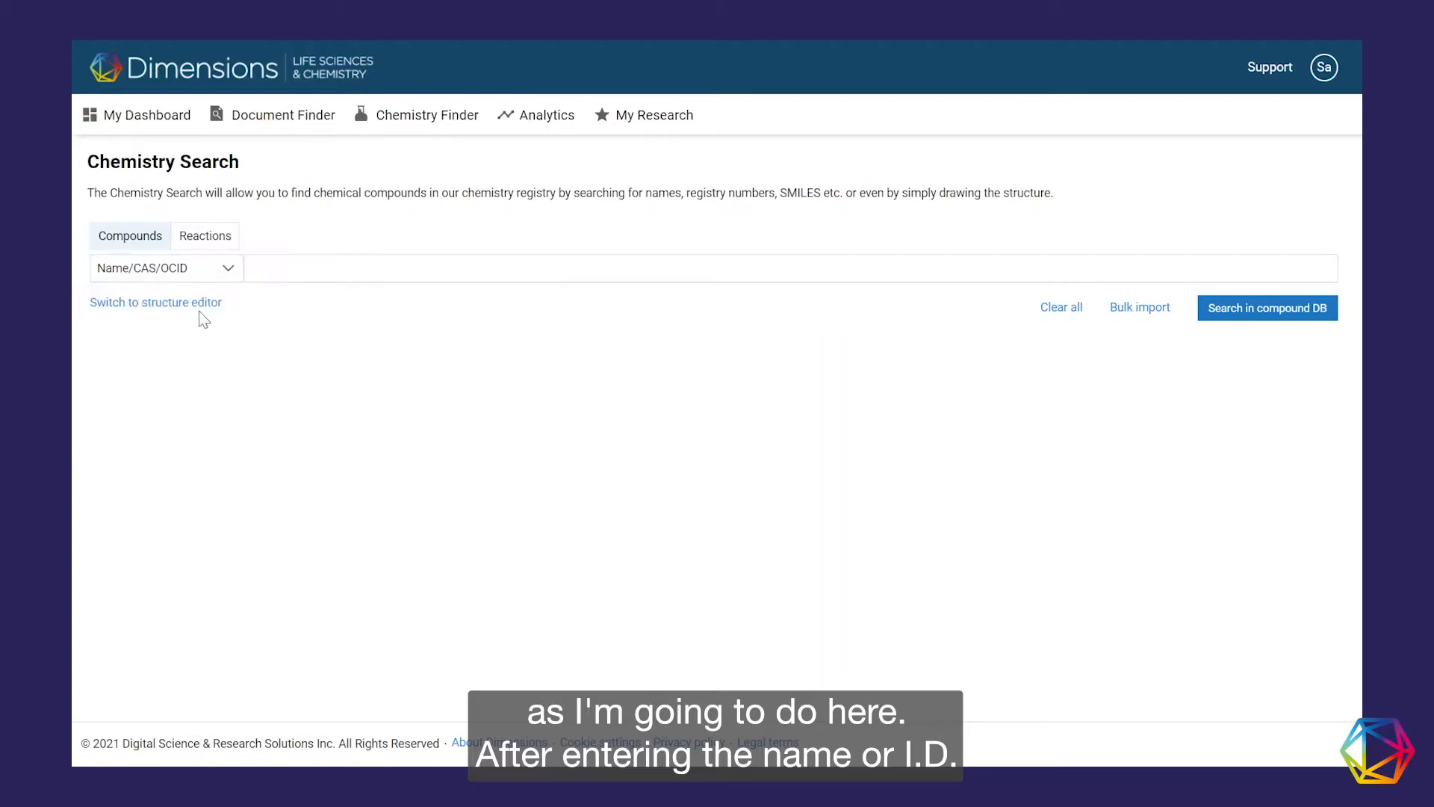
pyautogui.click(155, 302)
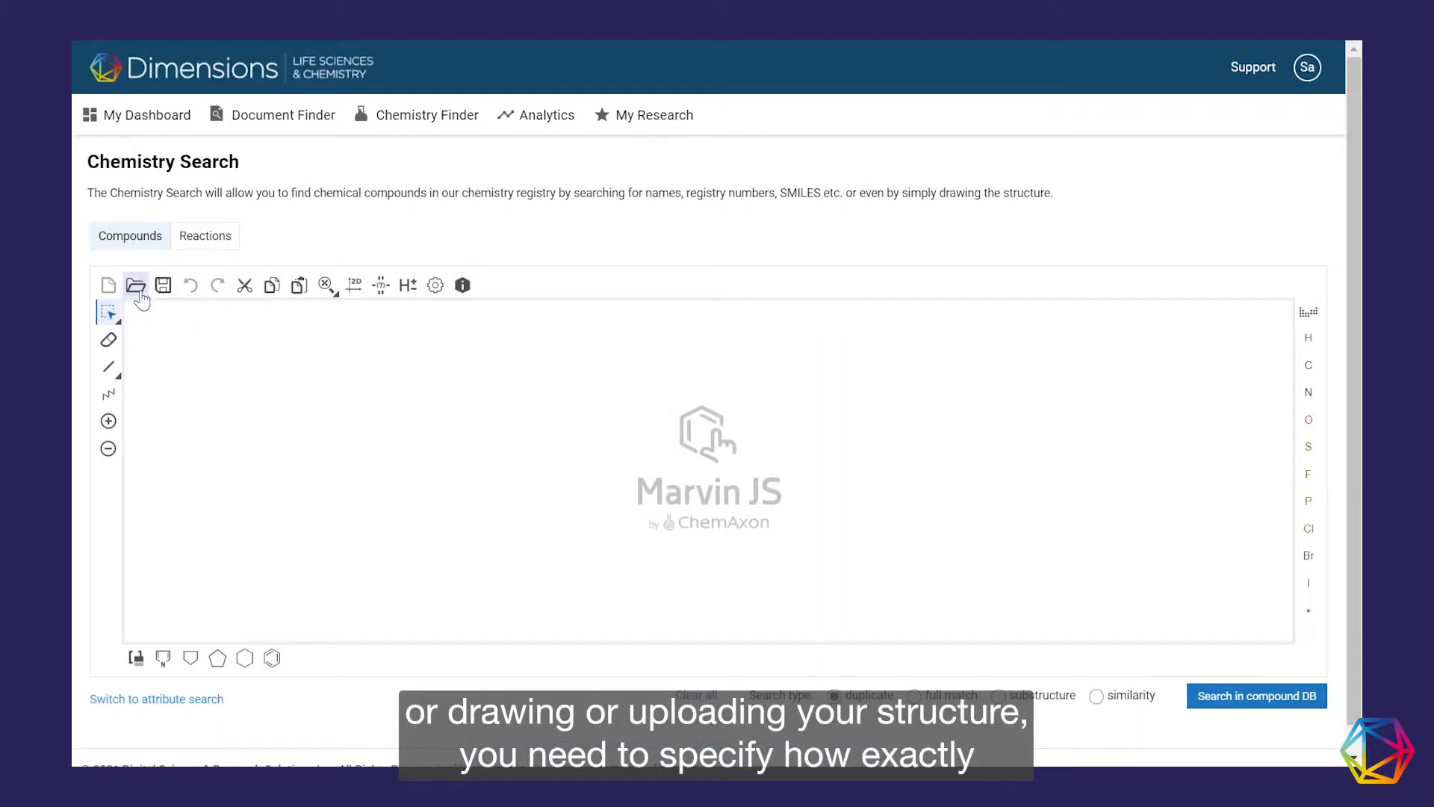
pyautogui.click(136, 285)
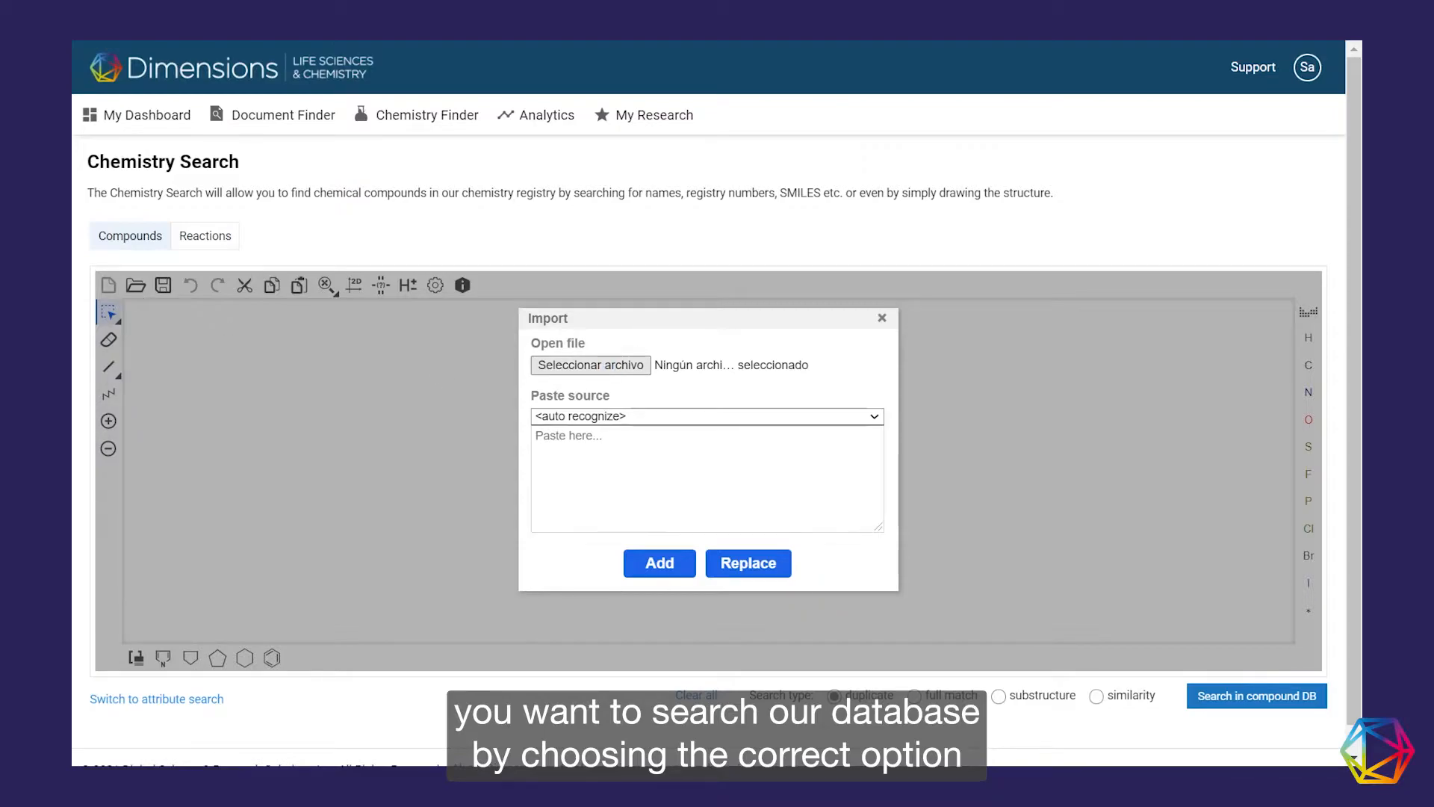
pyautogui.click(659, 563)
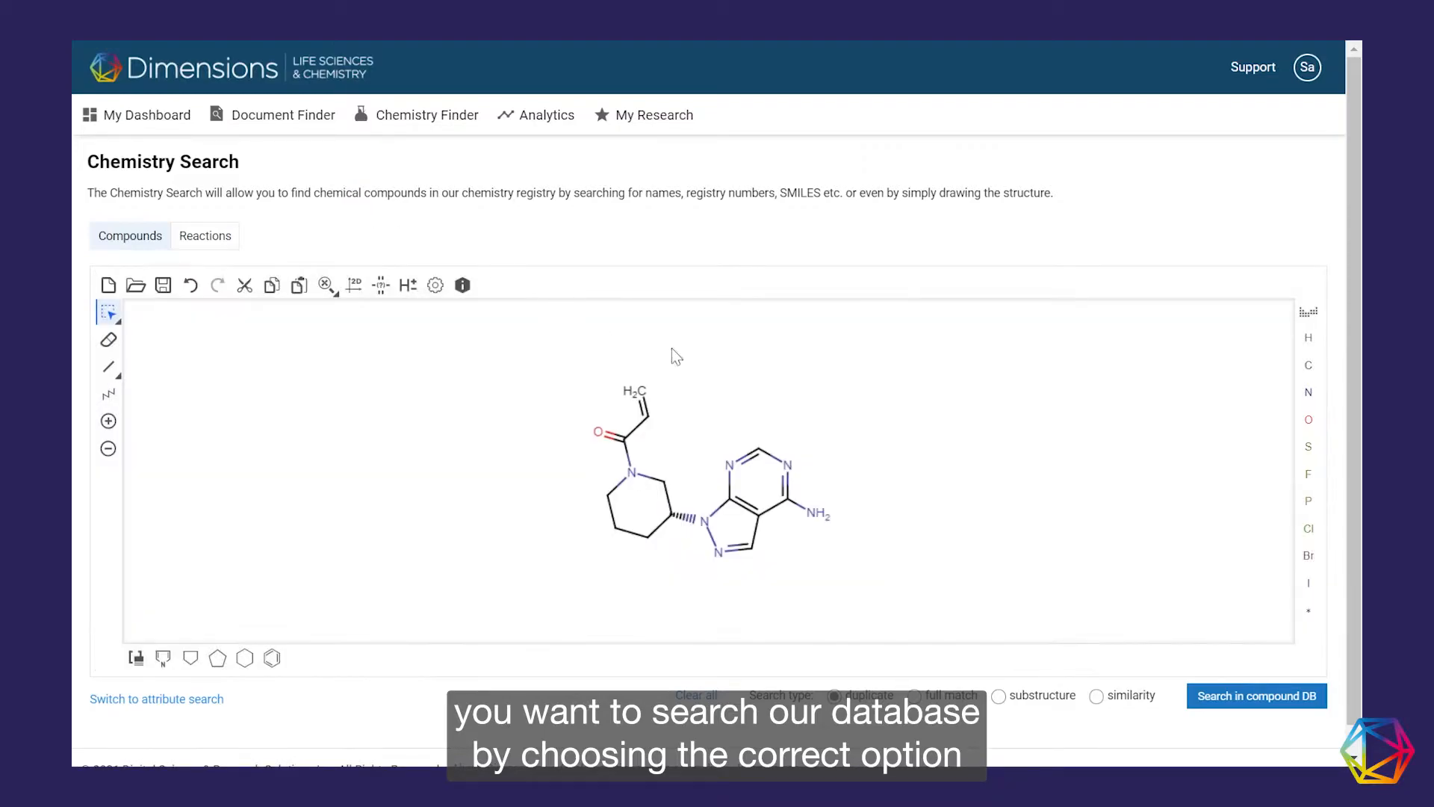
pyautogui.moveTo(965, 365)
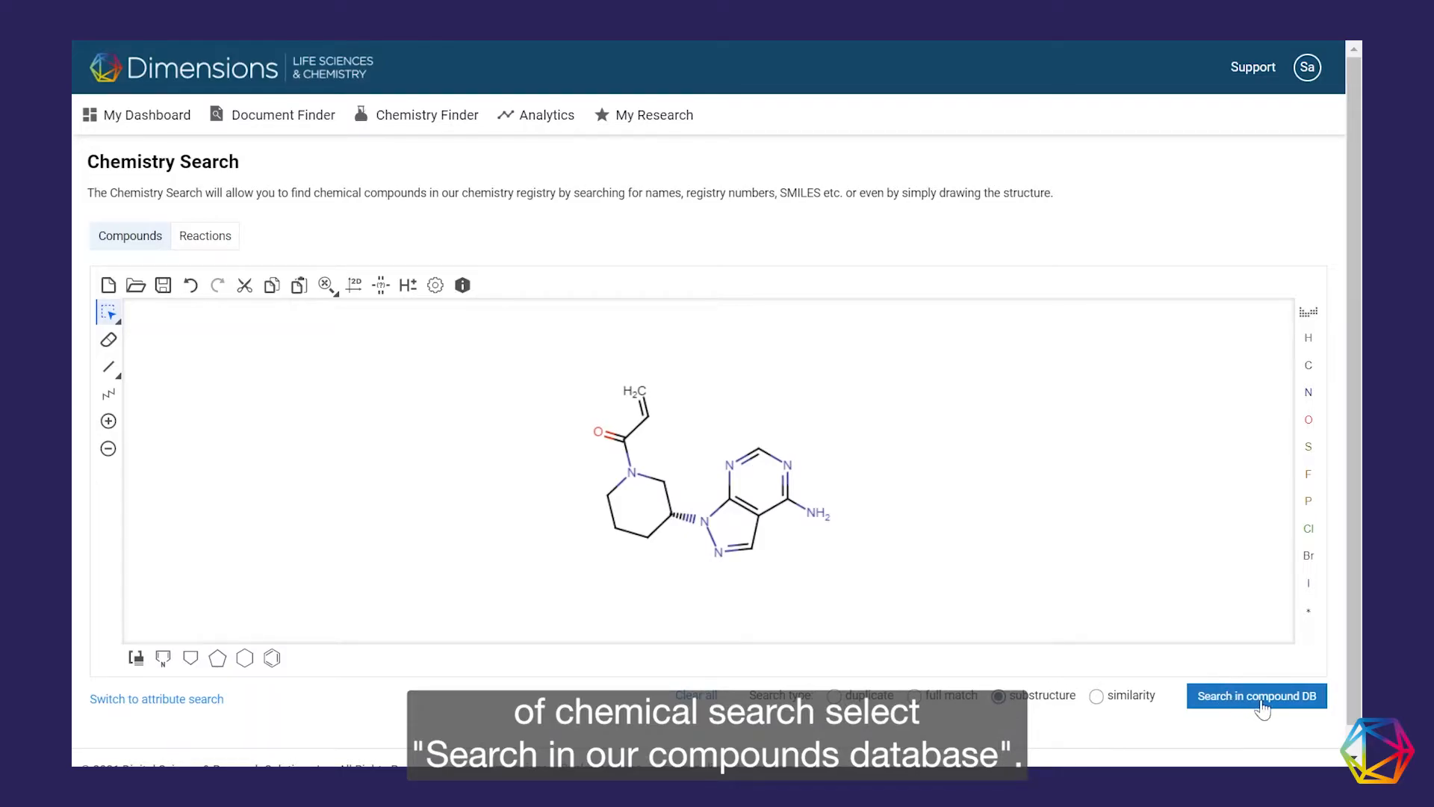
# - Run the substructure search in the compound DB, returning 50 matching compounds
pyautogui.click(1256, 696)
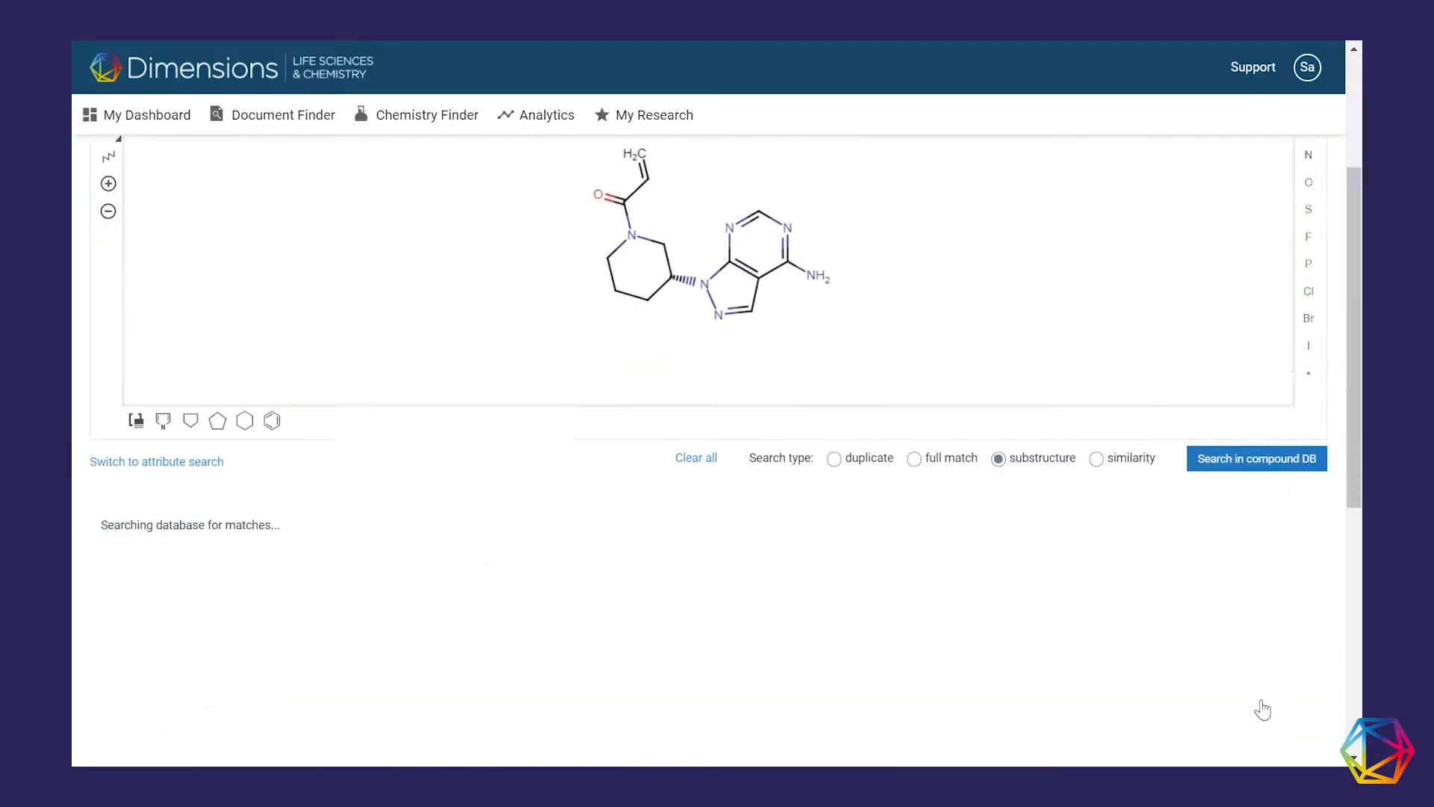
pyautogui.click(1256, 458)
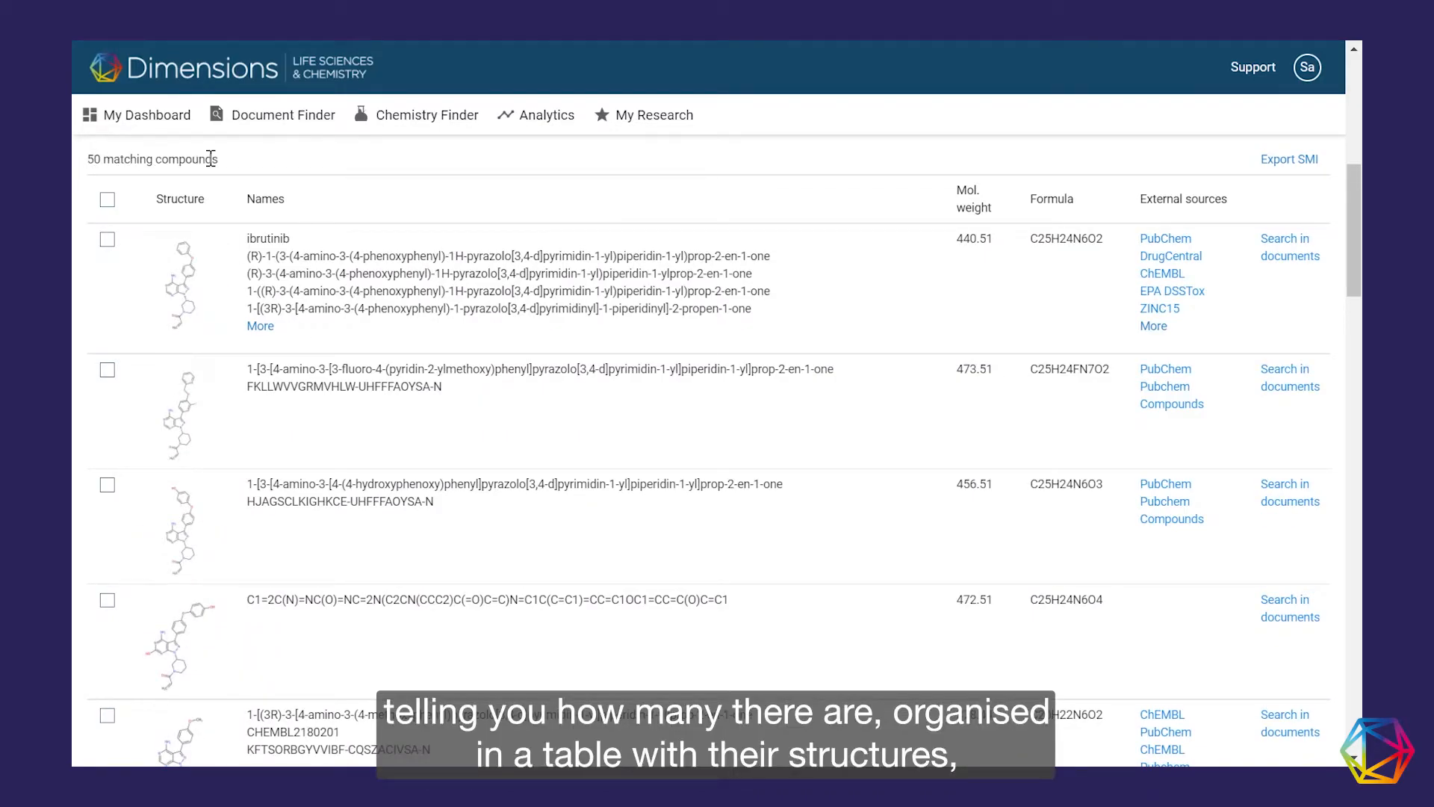
pyautogui.moveTo(181, 283)
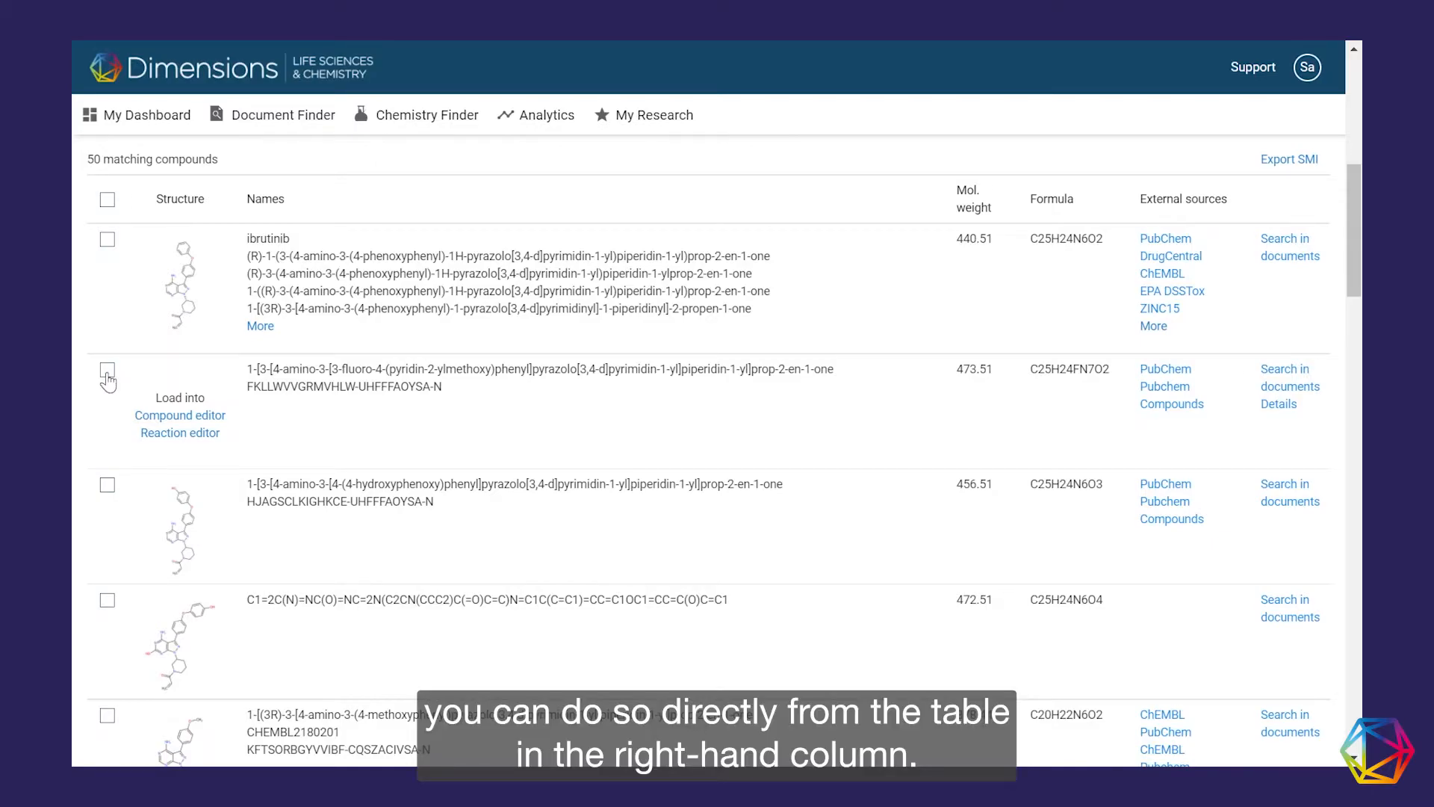
pyautogui.moveTo(1303, 402)
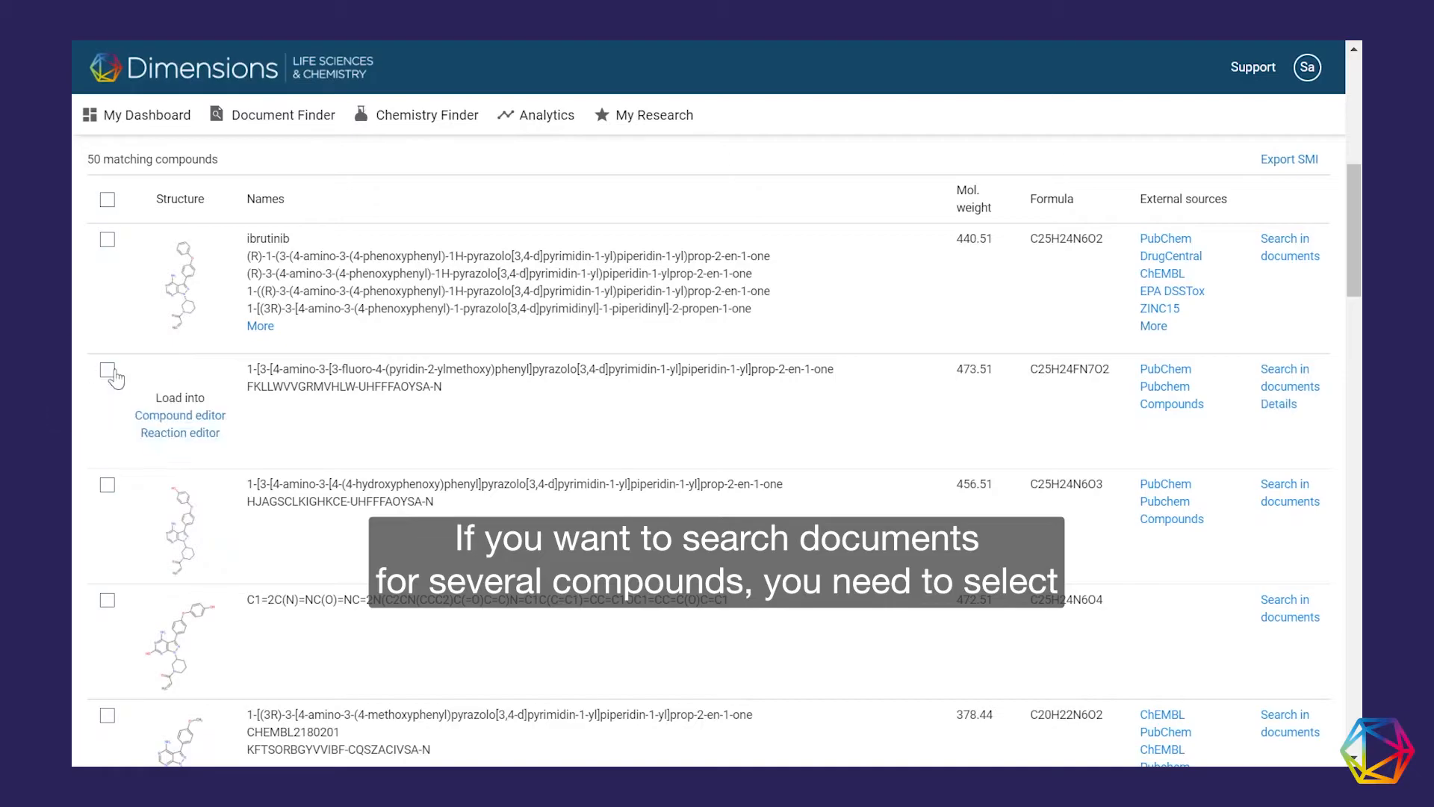
# - Select the second and third compounds and combine them with OR for document search
pyautogui.click(108, 369)
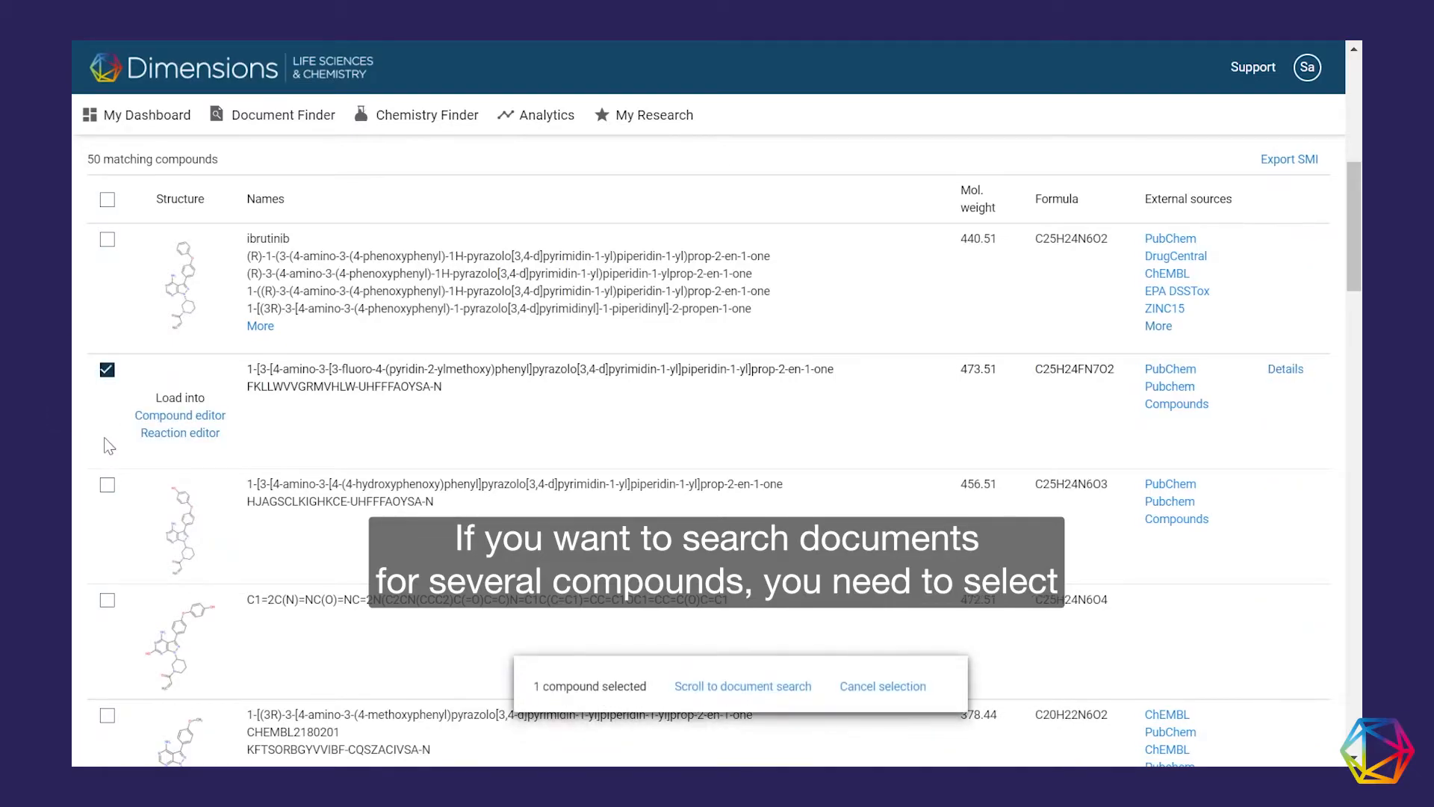
pyautogui.click(108, 486)
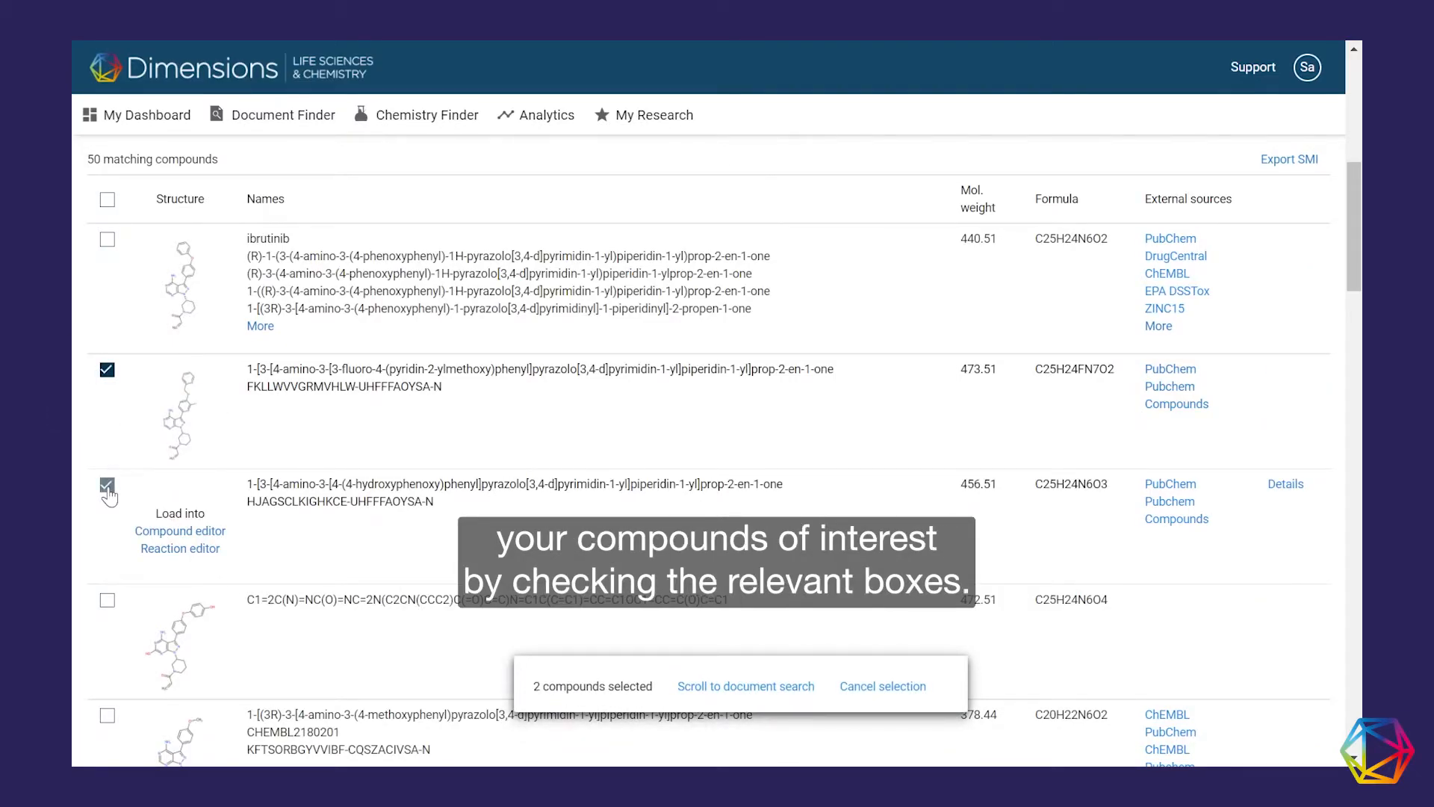
pyautogui.moveTo(547, 691)
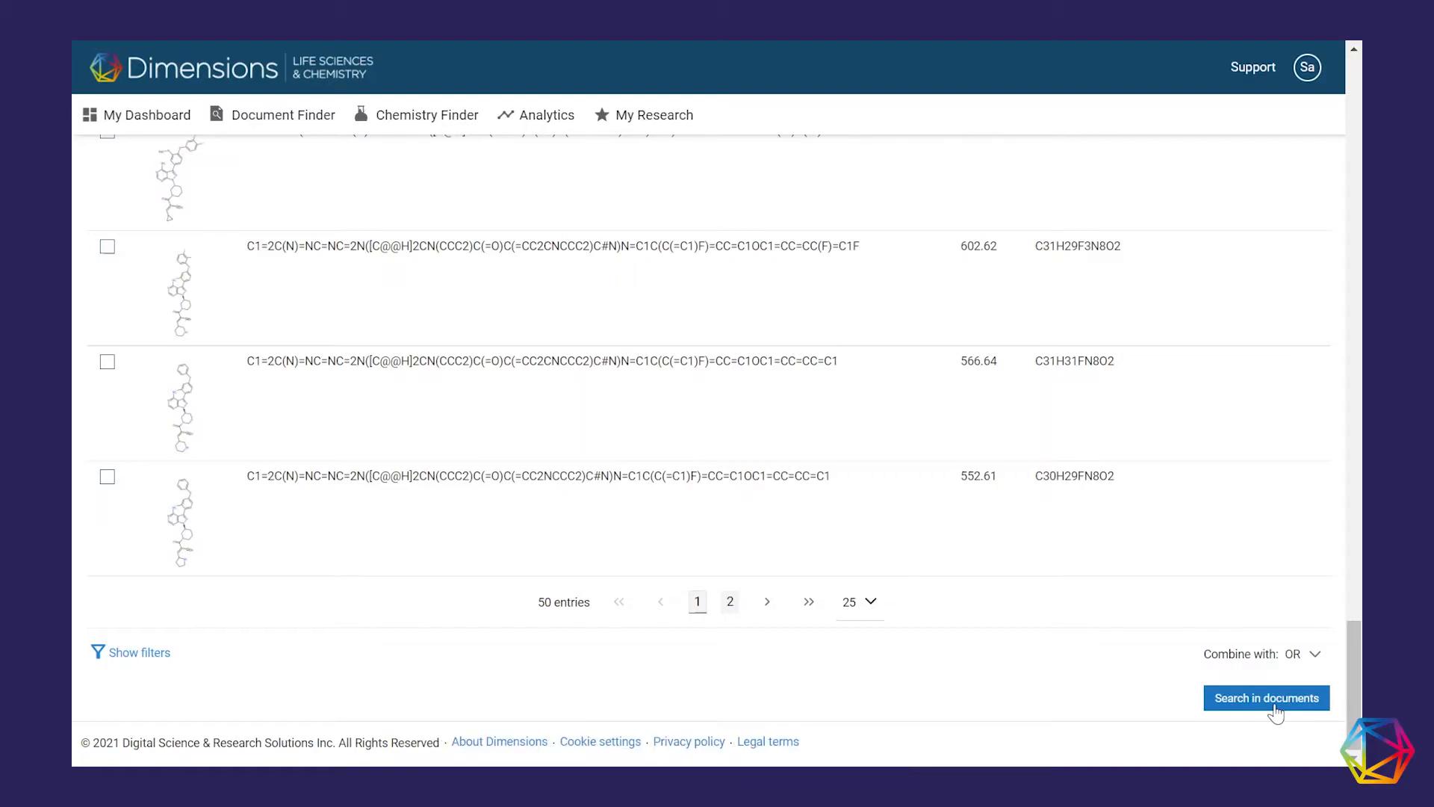
pyautogui.click(1303, 654)
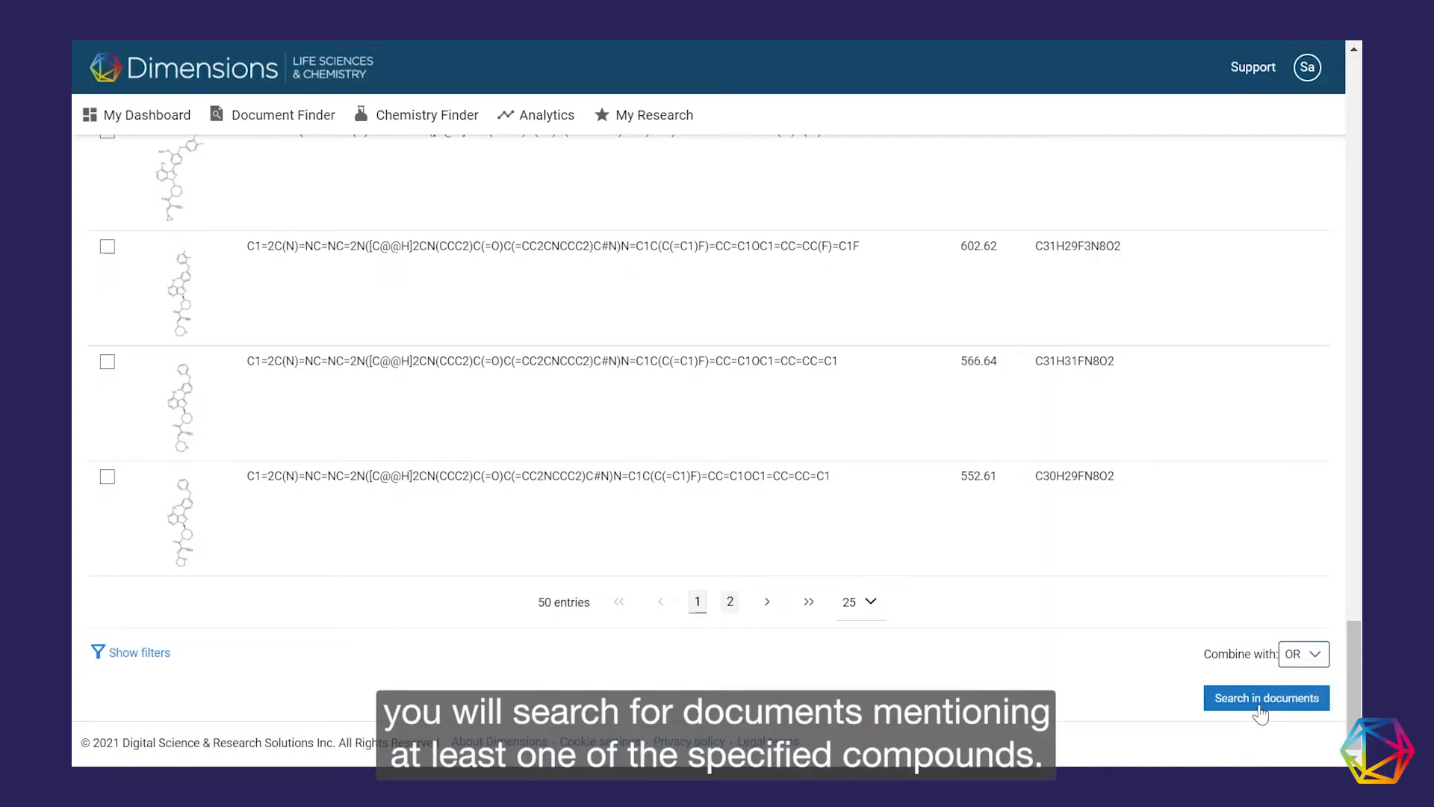
pyautogui.click(1266, 698)
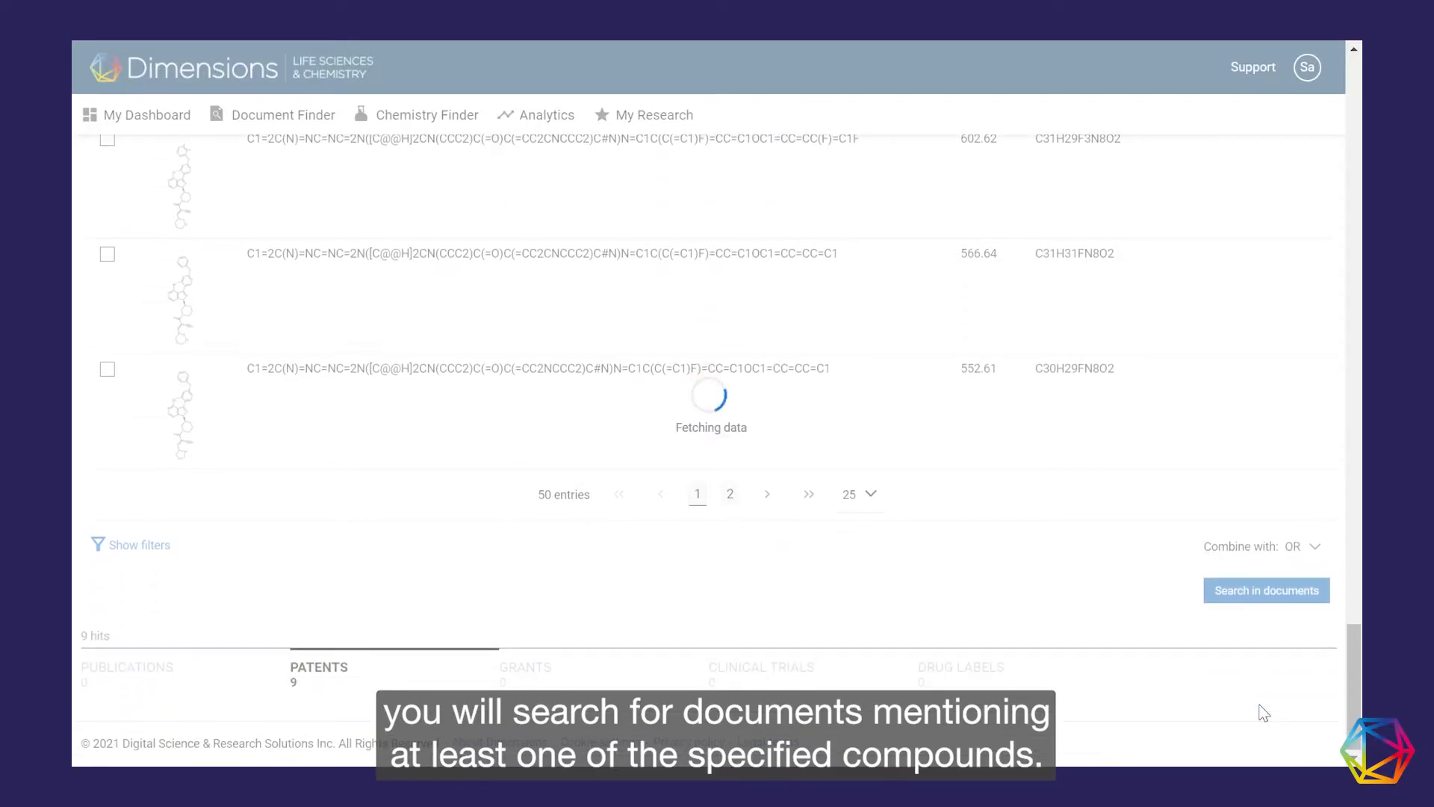
pyautogui.click(1266, 590)
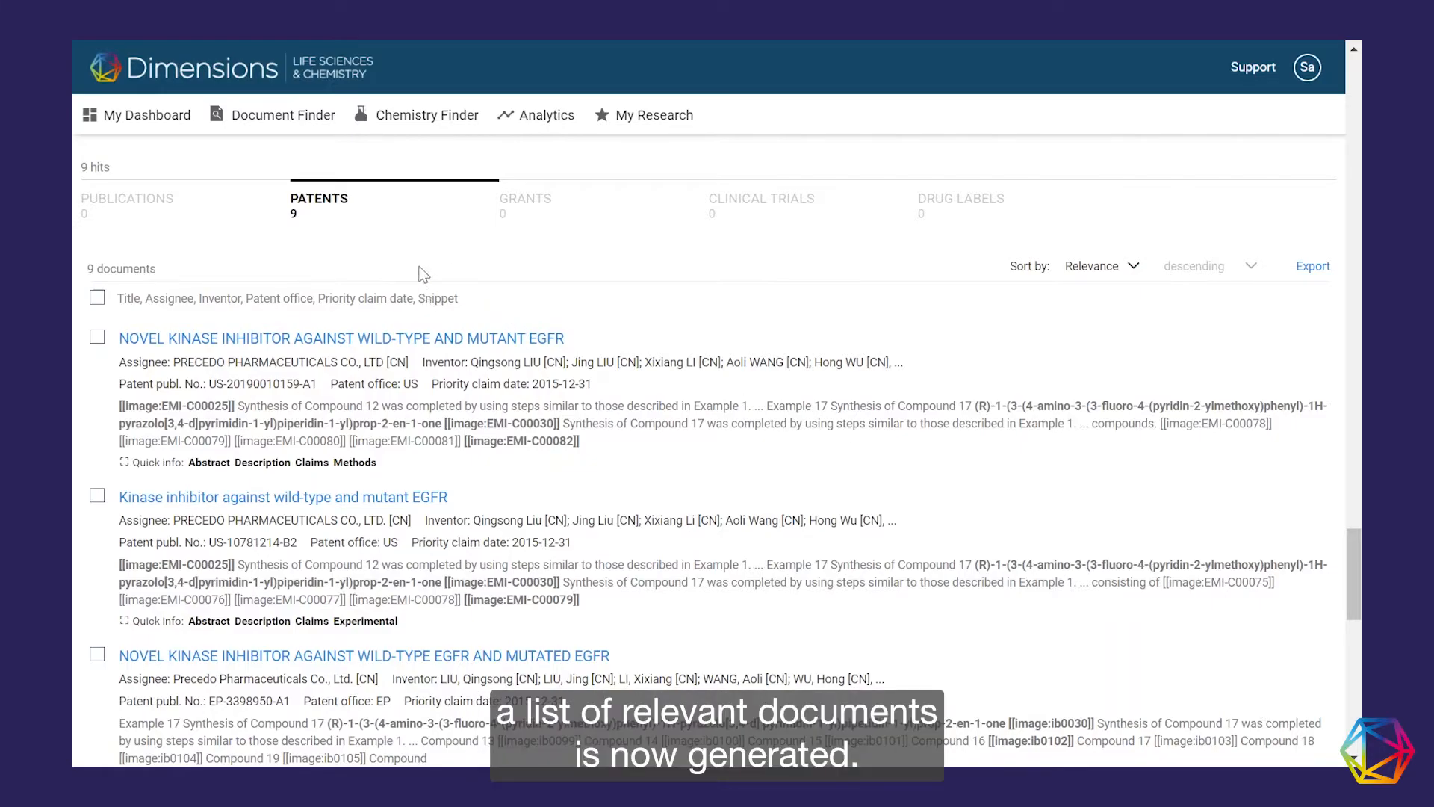
pyautogui.moveTo(336, 239)
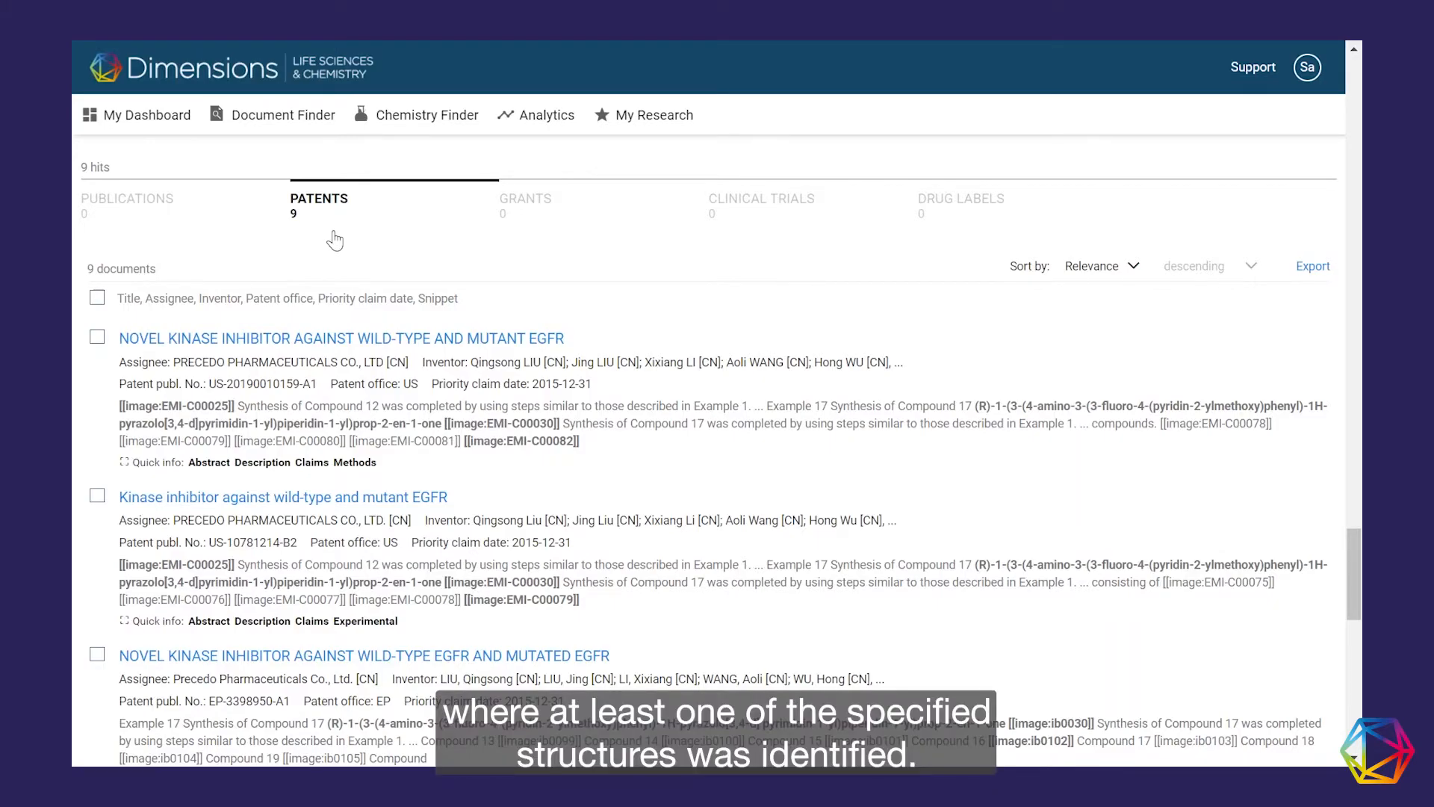
pyautogui.moveTo(289, 418)
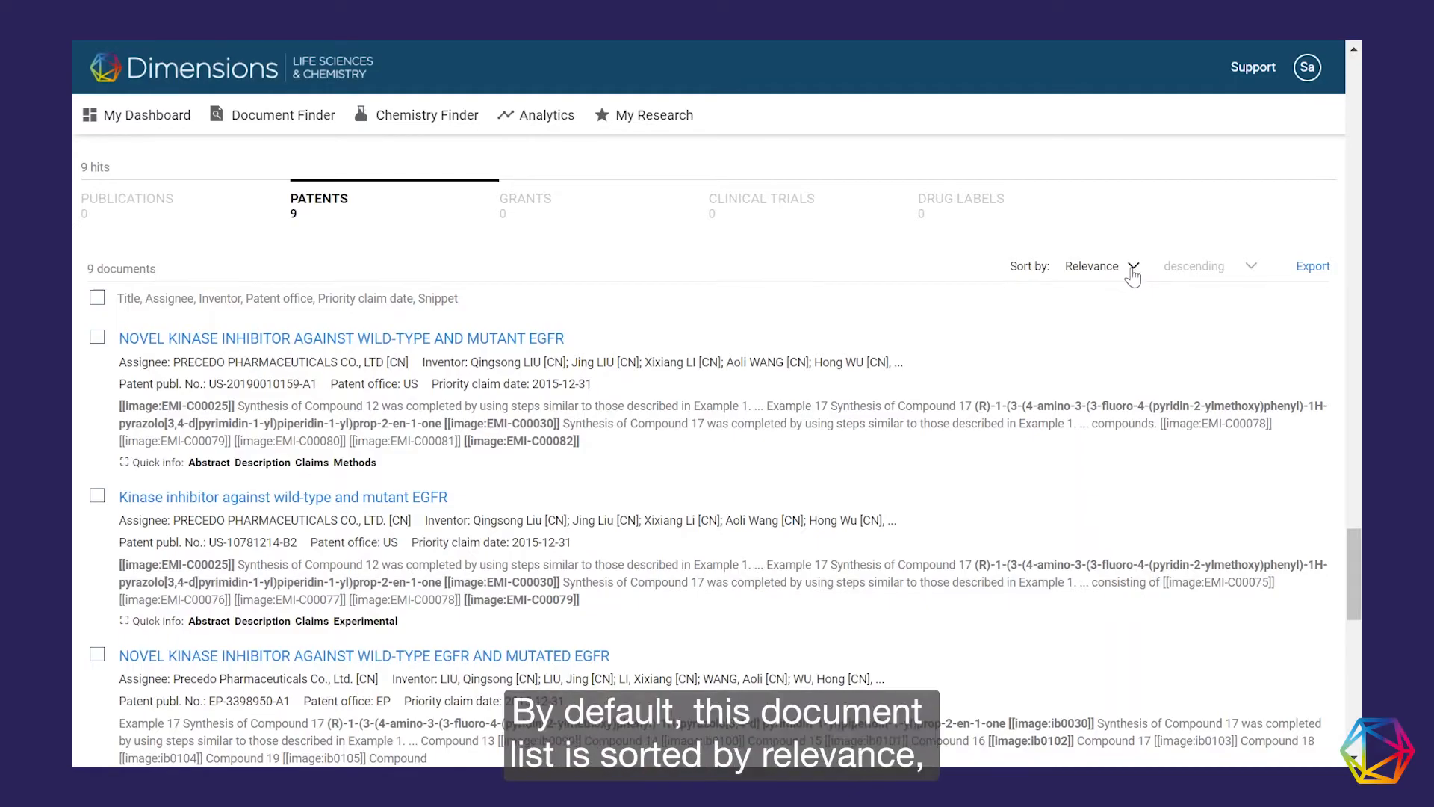
pyautogui.click(1102, 266)
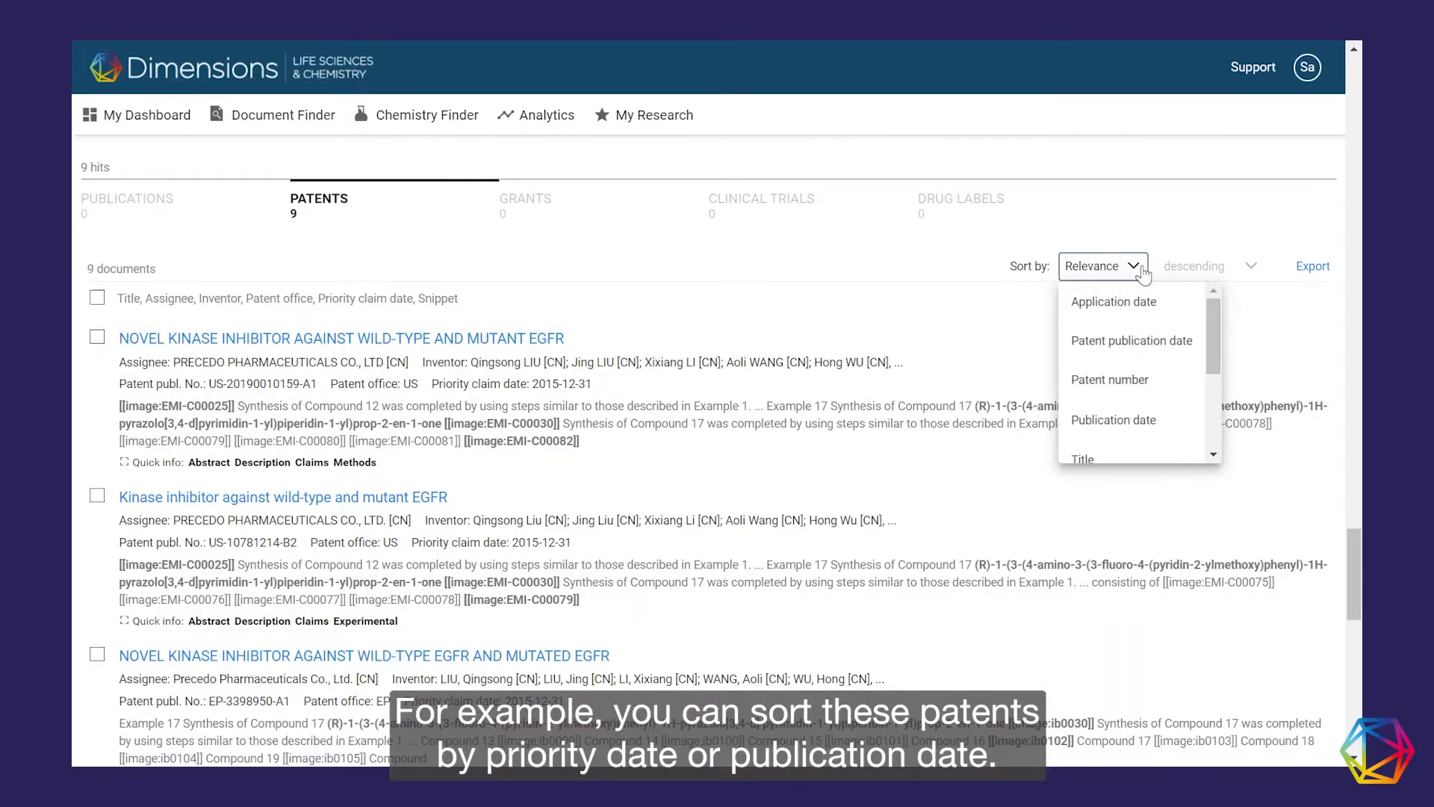
pyautogui.click(929, 314)
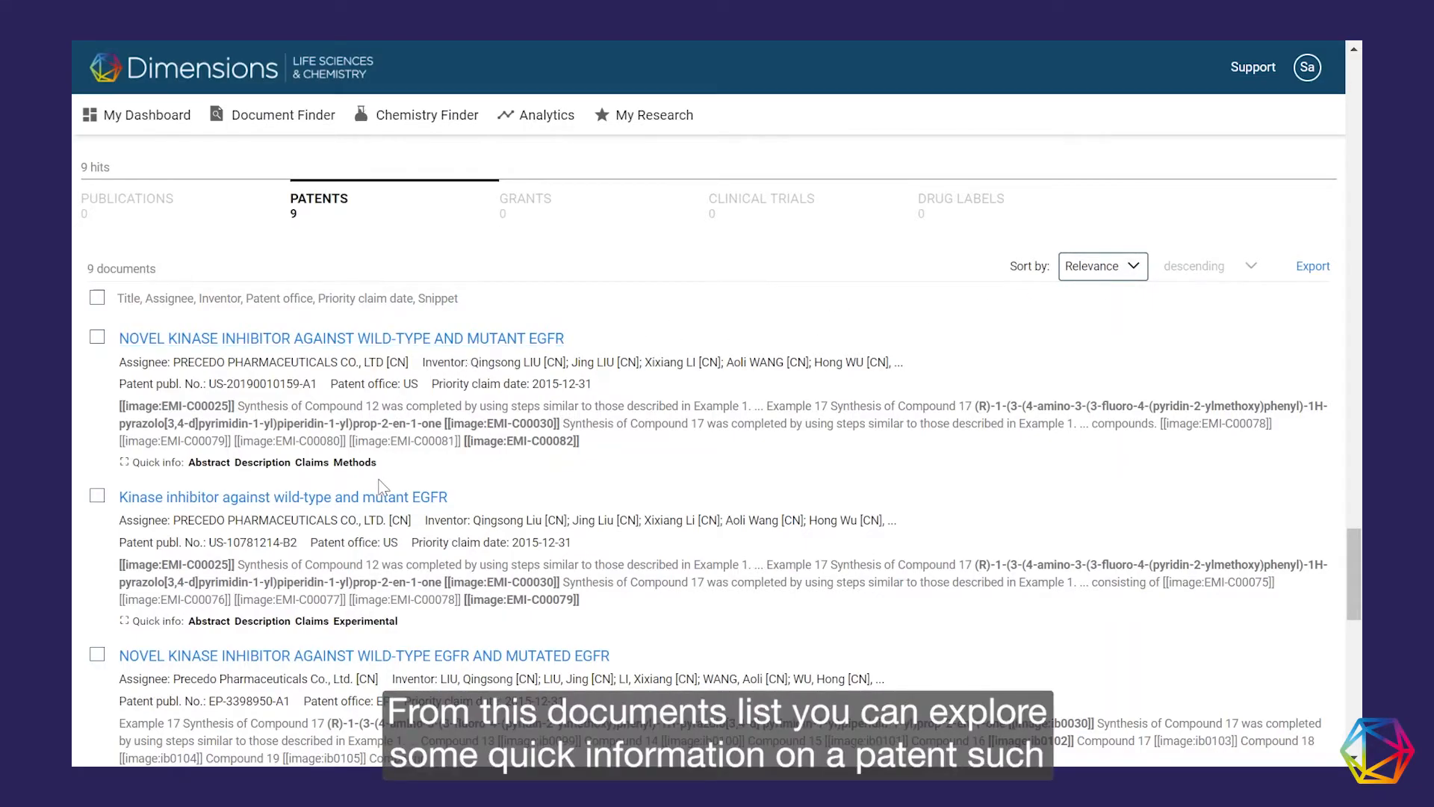
pyautogui.moveTo(227, 471)
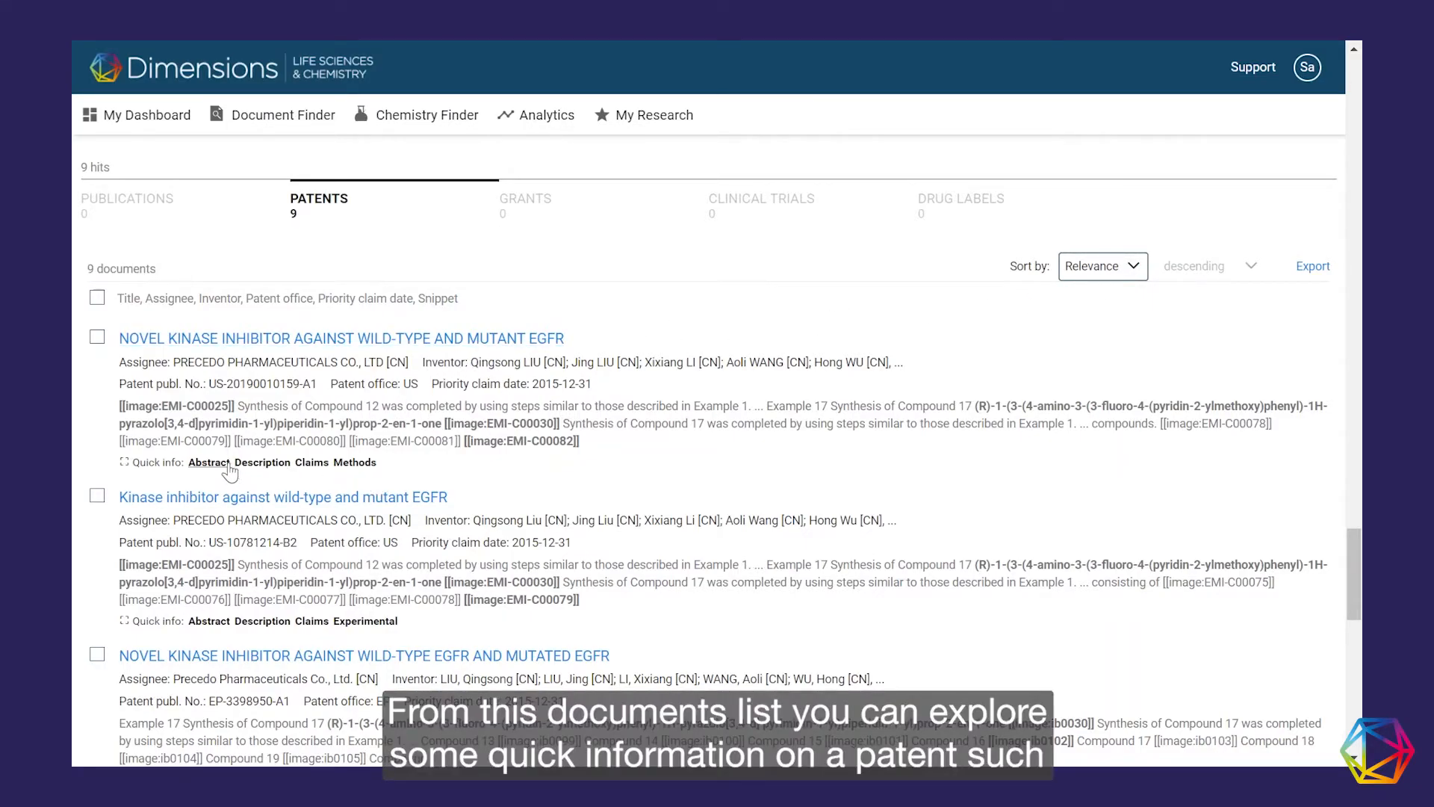
pyautogui.click(209, 462)
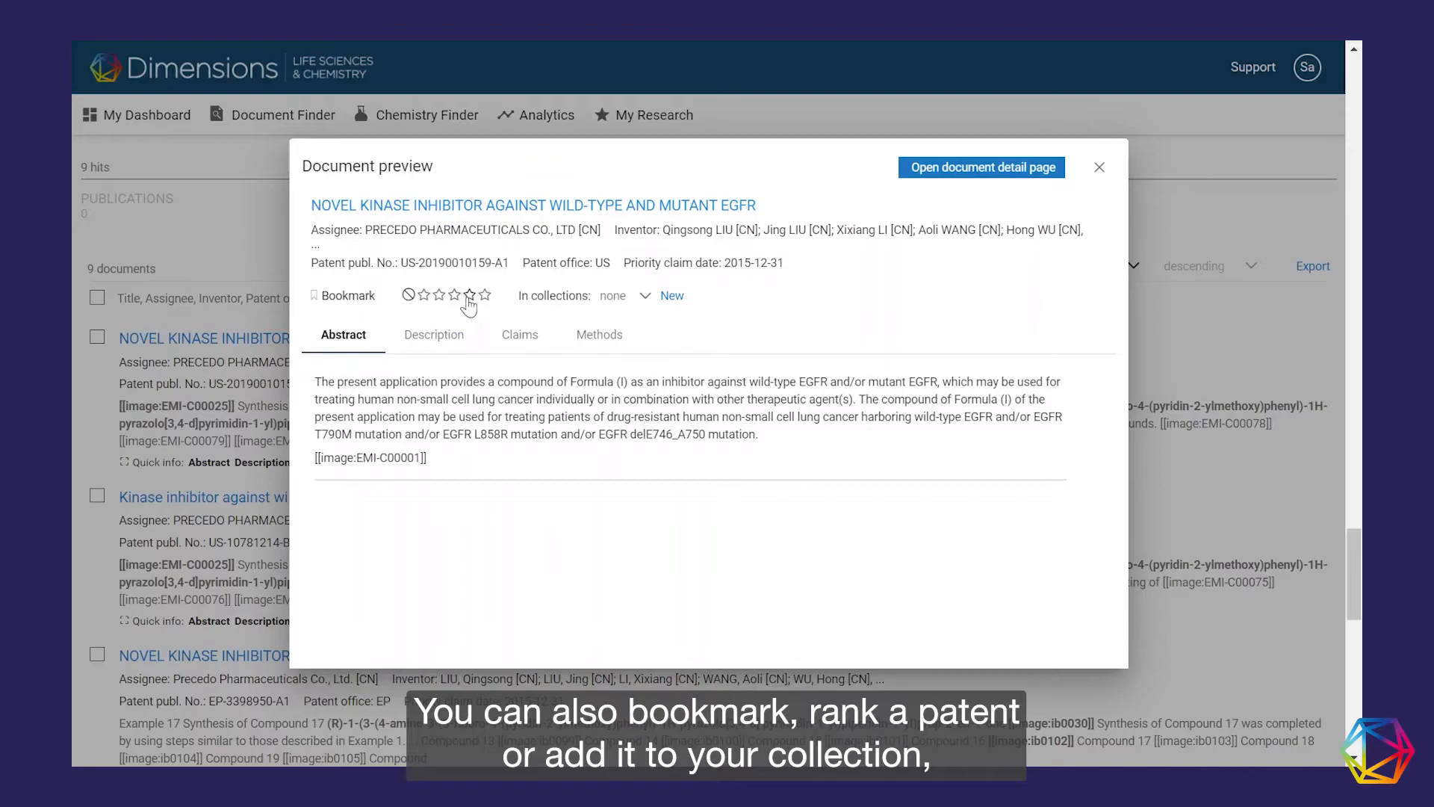
pyautogui.moveTo(484, 302)
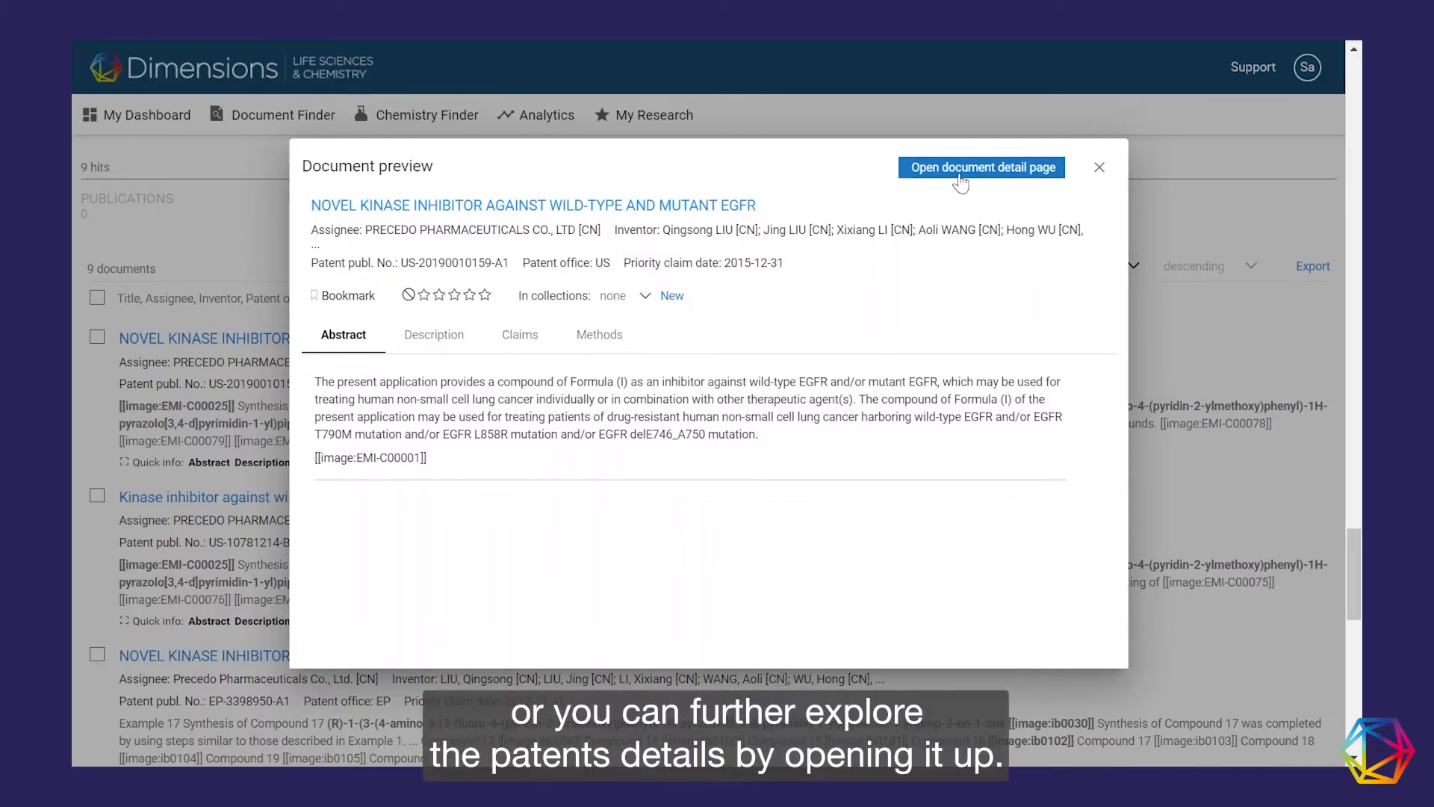
pyautogui.moveTo(1005, 178)
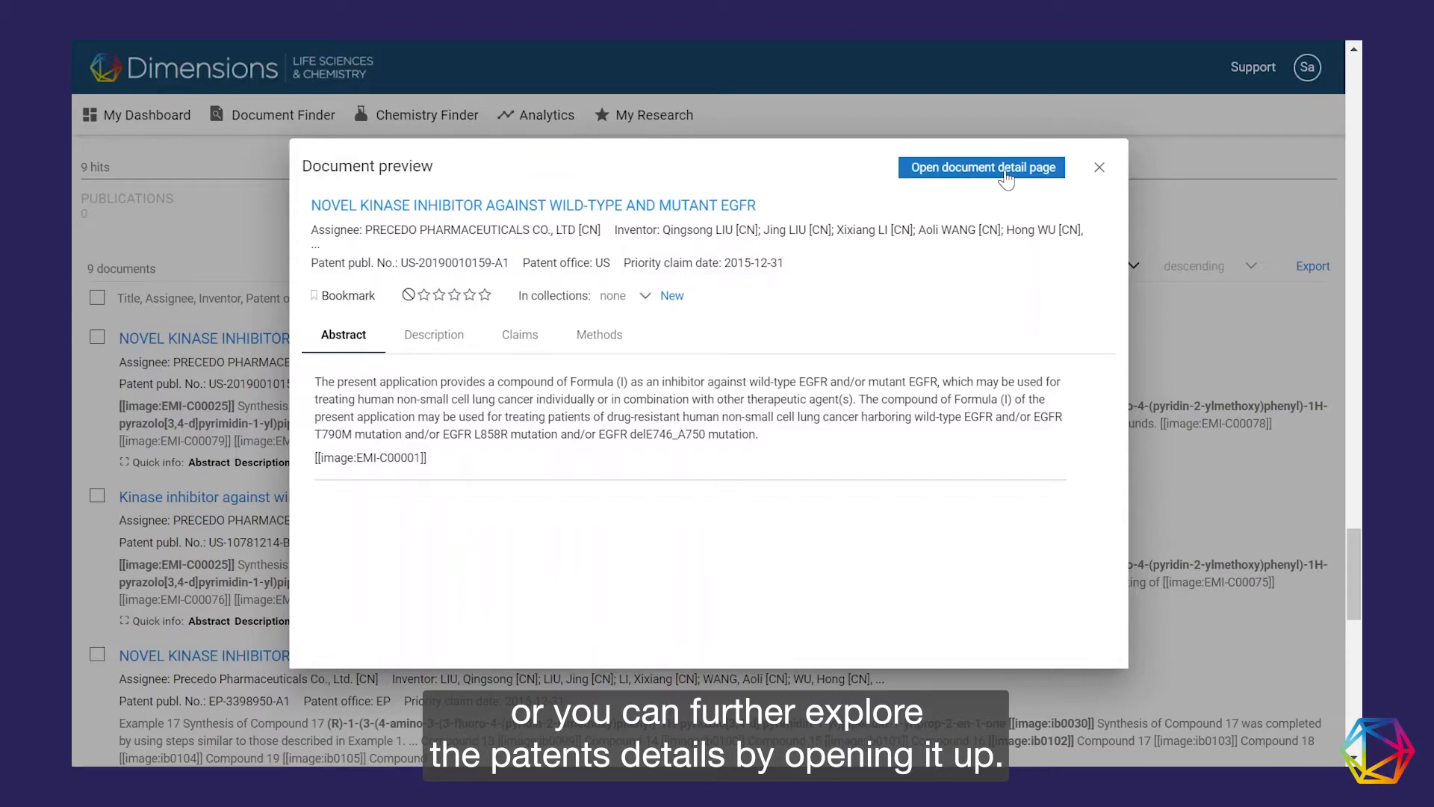
pyautogui.click(1098, 168)
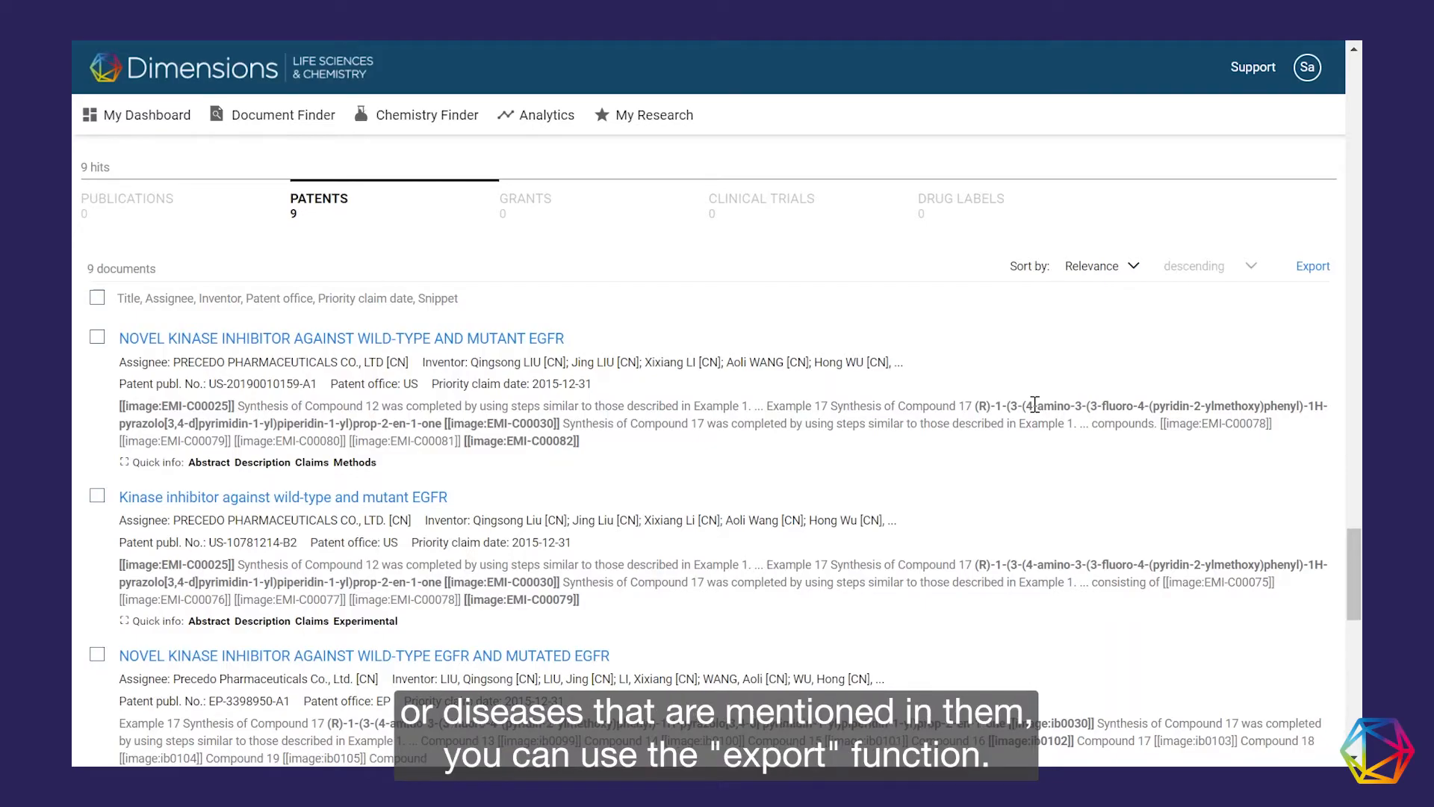
pyautogui.moveTo(1183, 356)
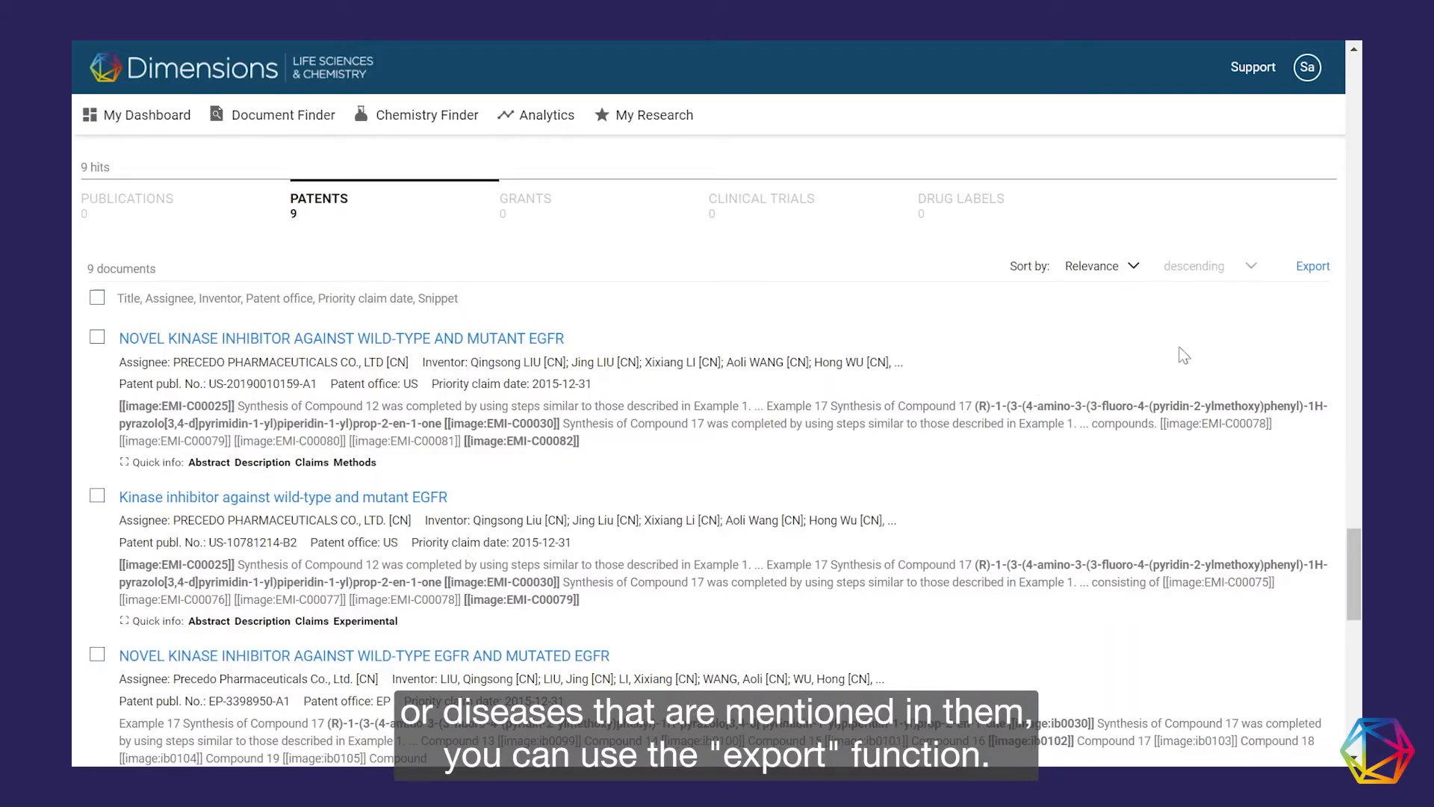
# - Set the export to Semantic concepts and bring up the domain explorer for entities
pyautogui.click(1312, 266)
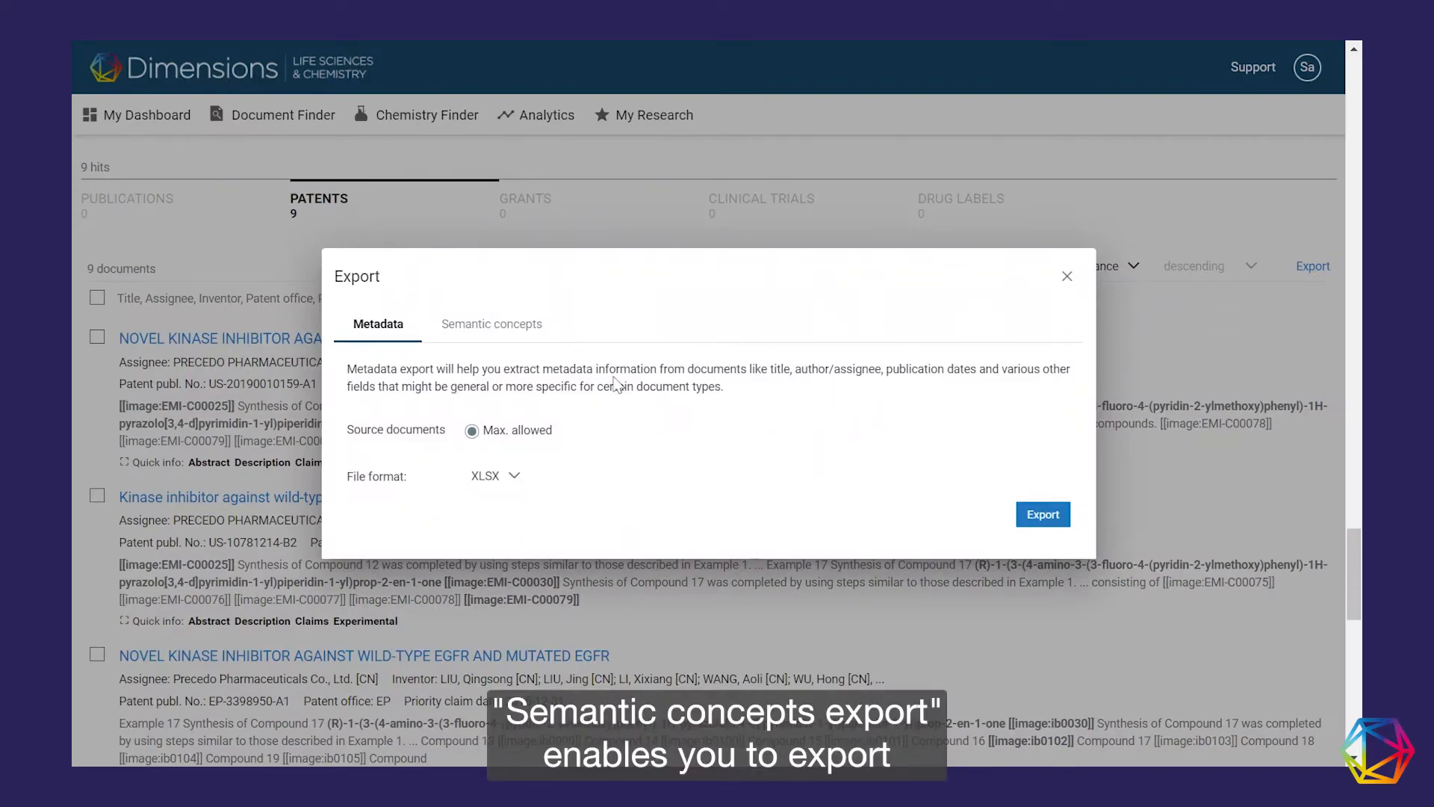
pyautogui.click(491, 323)
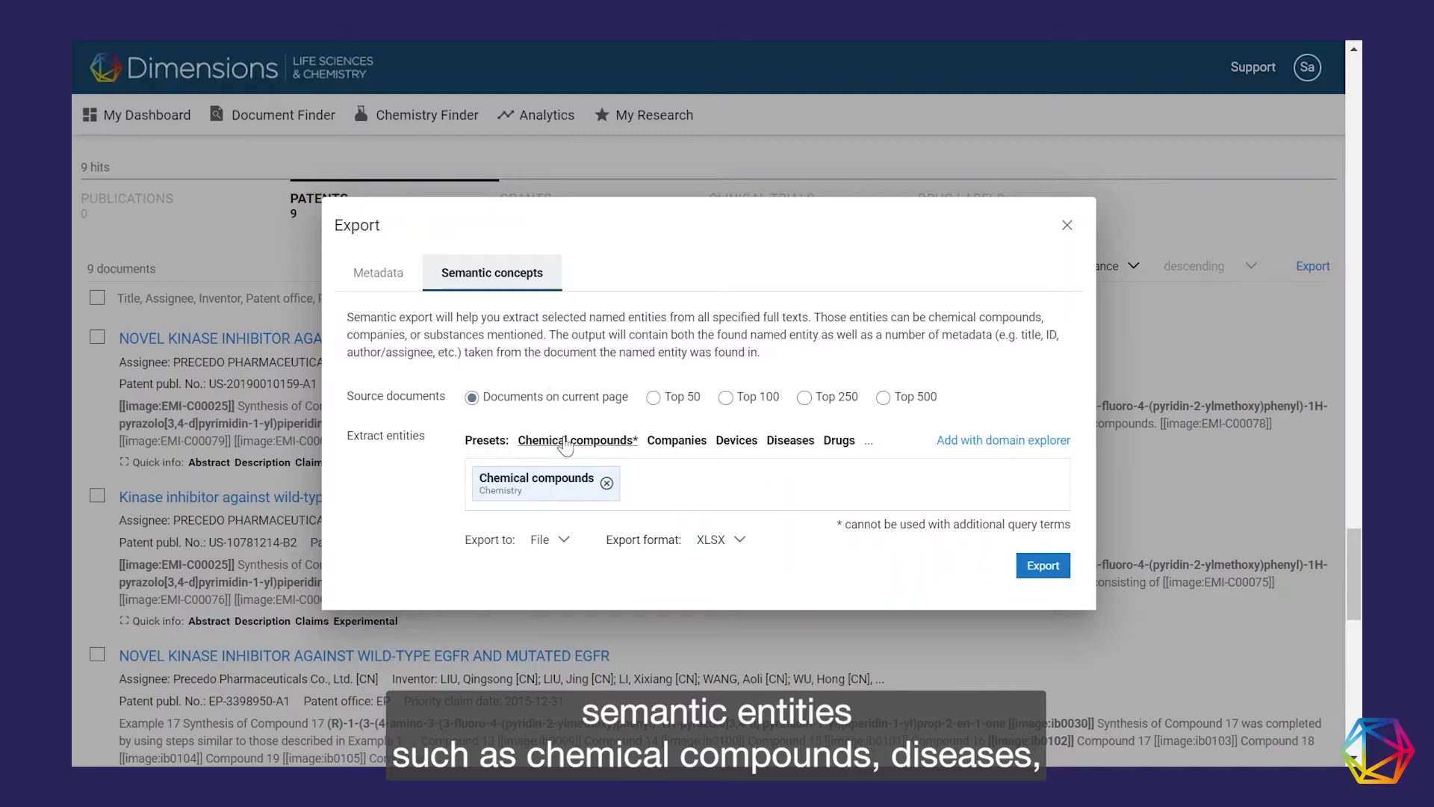
pyautogui.moveTo(1003, 439)
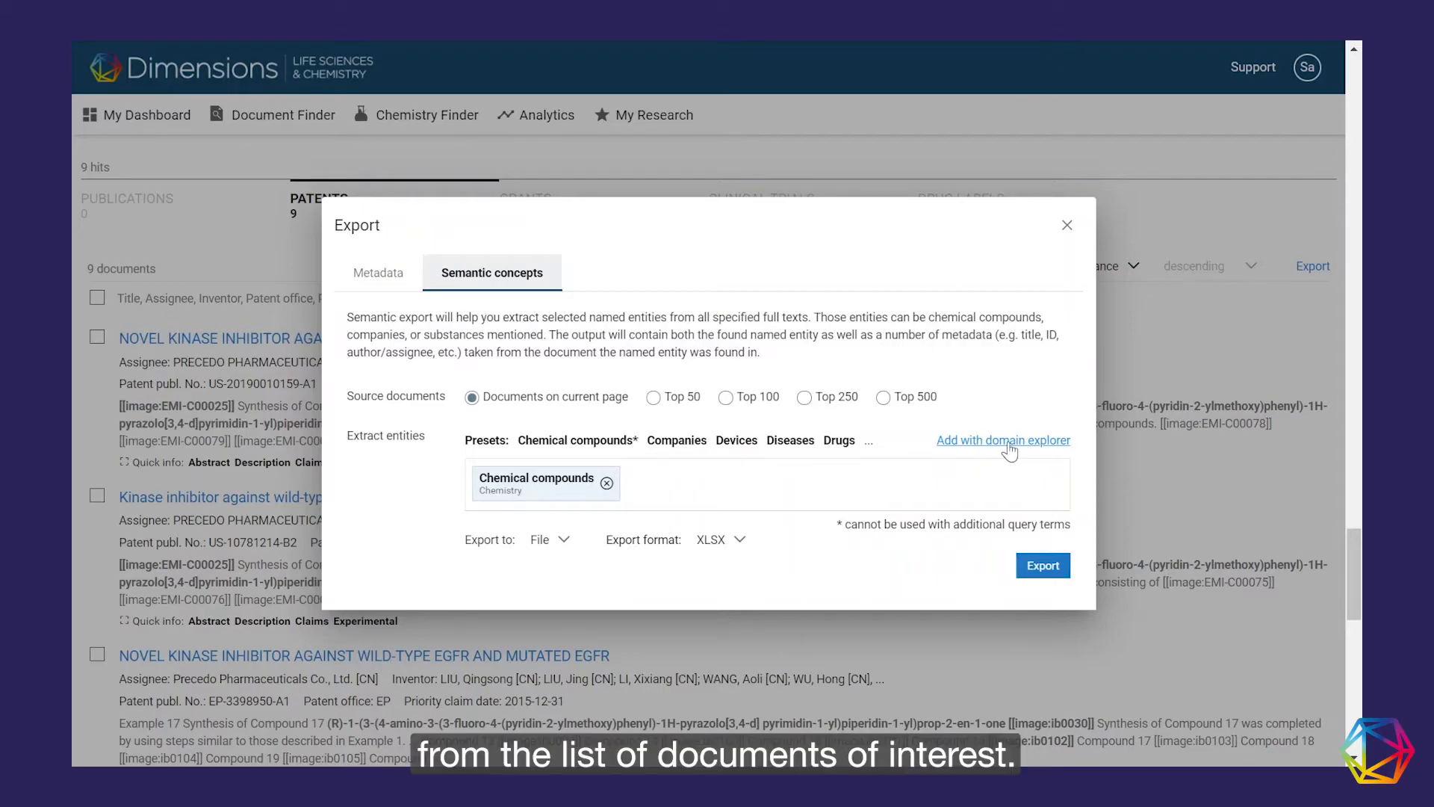
pyautogui.click(1003, 440)
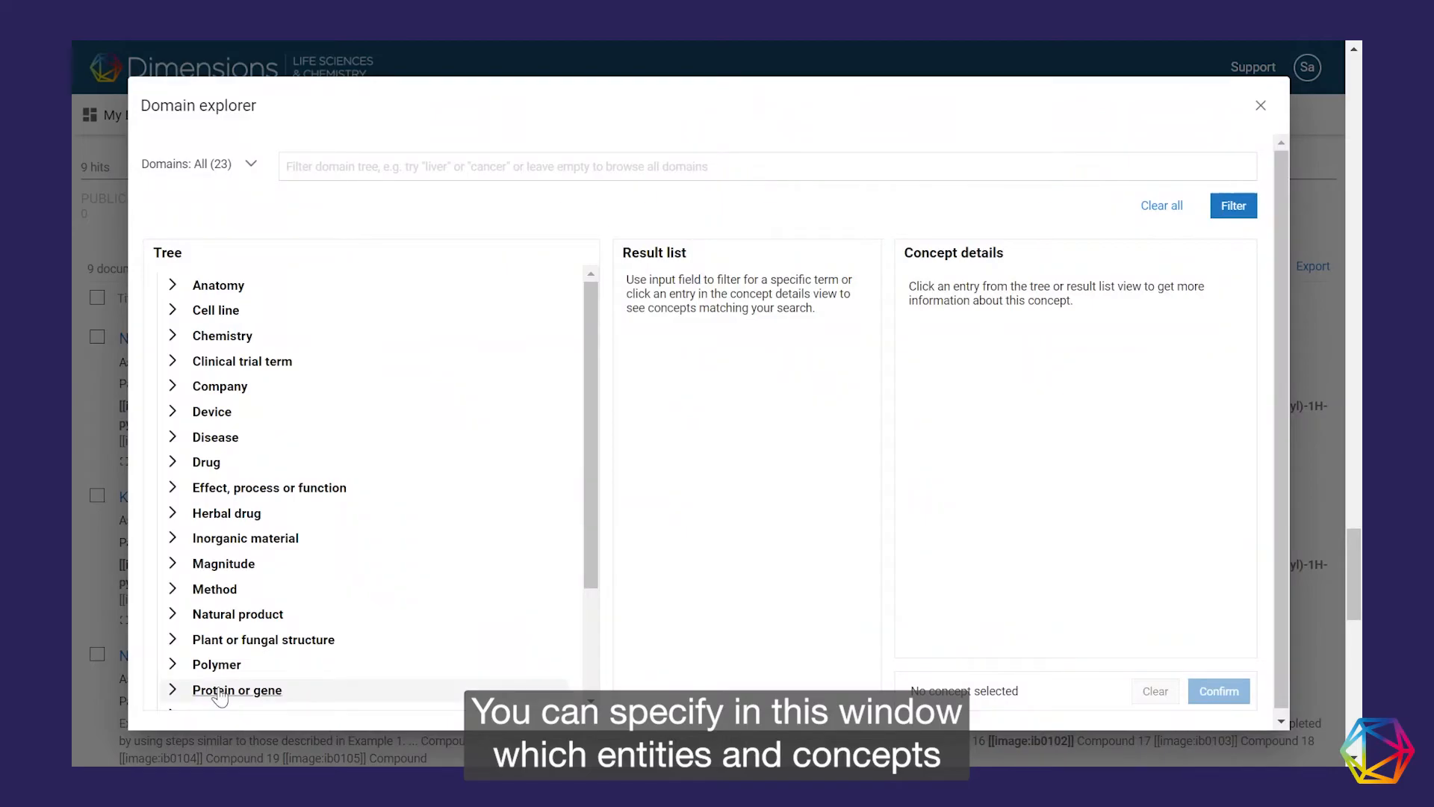
# - Add the Protein or gene concept so genes, proteins and peptides are extracted
pyautogui.click(237, 690)
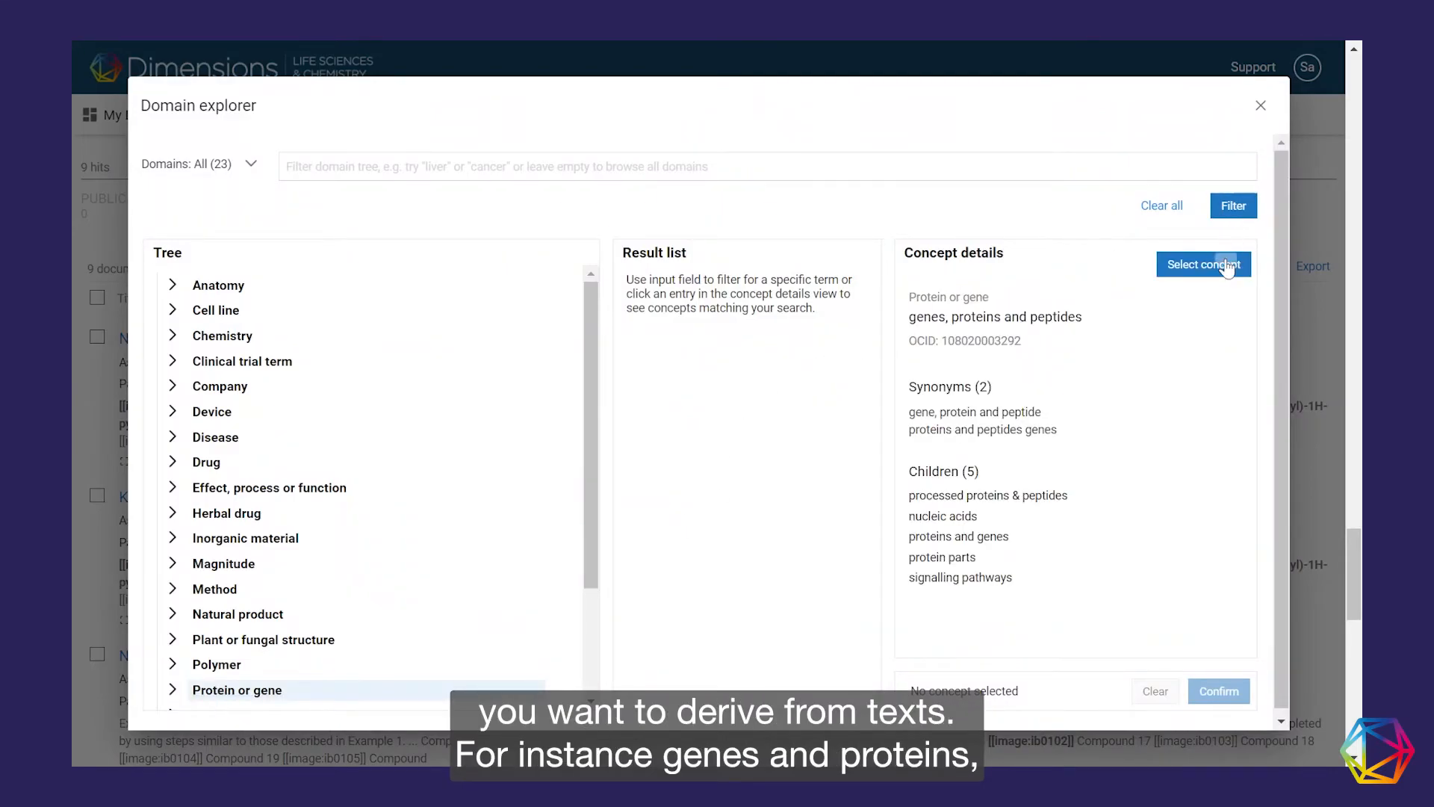
pyautogui.click(1204, 264)
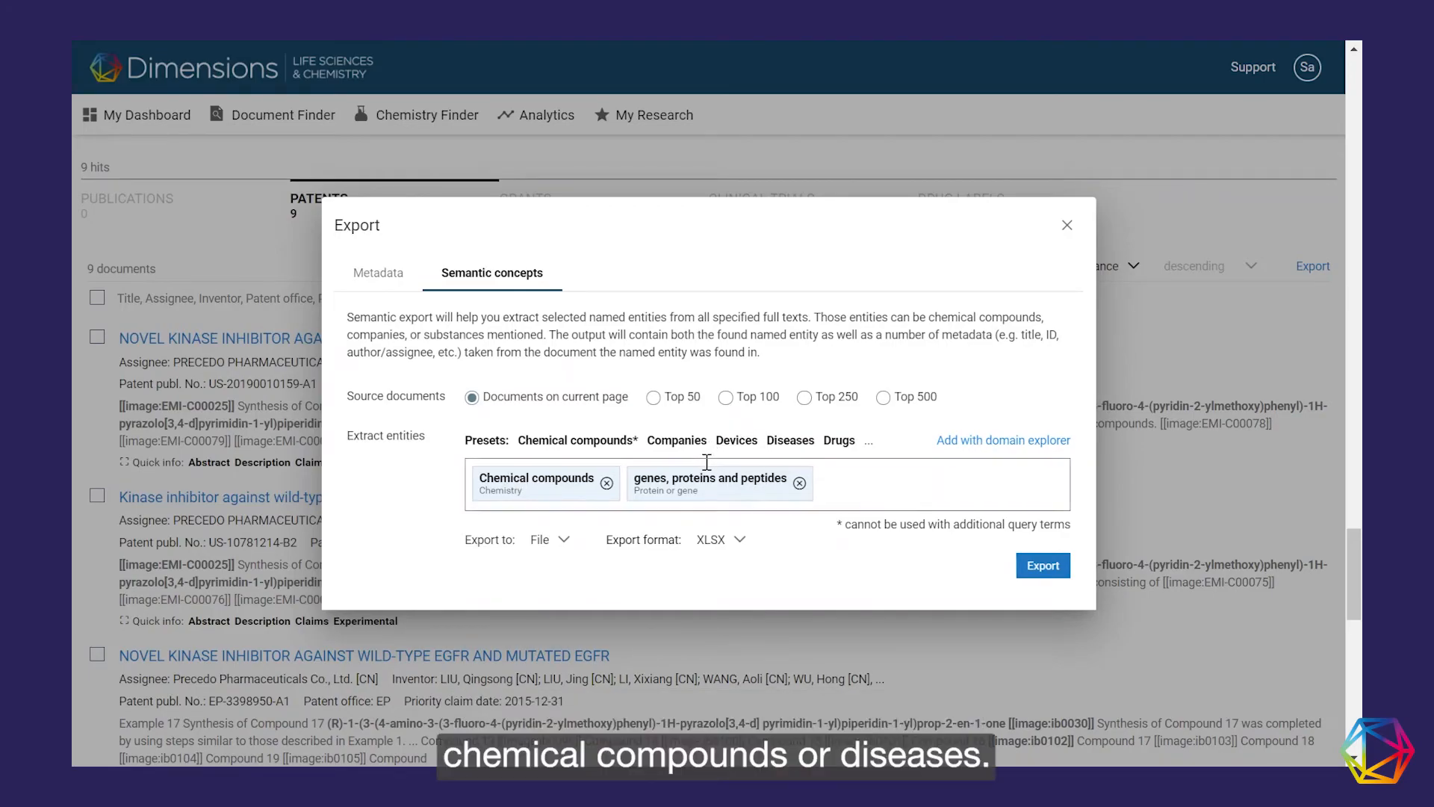
# - Export Diseases as XLSX and open the downloaded diseases (1).xlsx
pyautogui.click(788, 439)
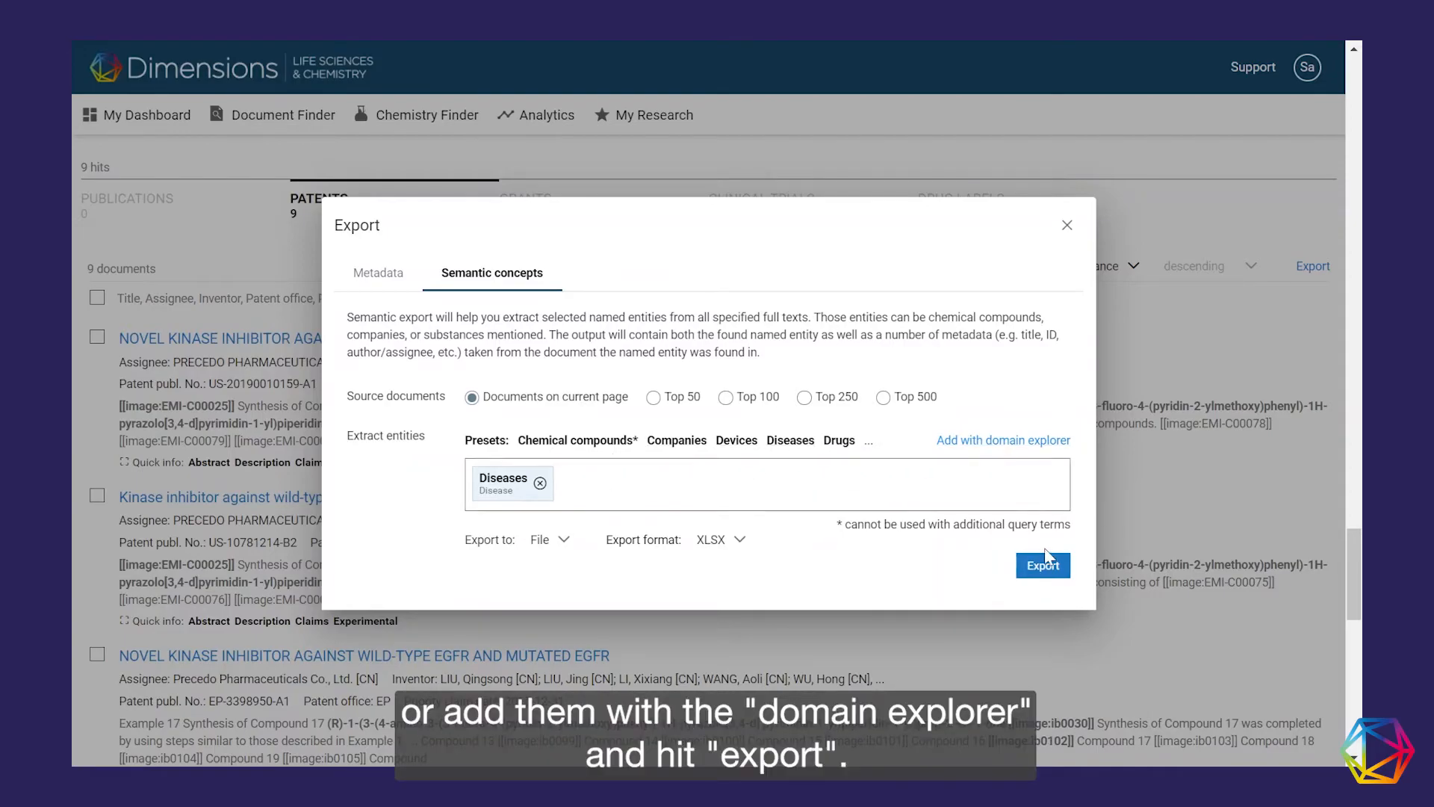
pyautogui.click(1042, 564)
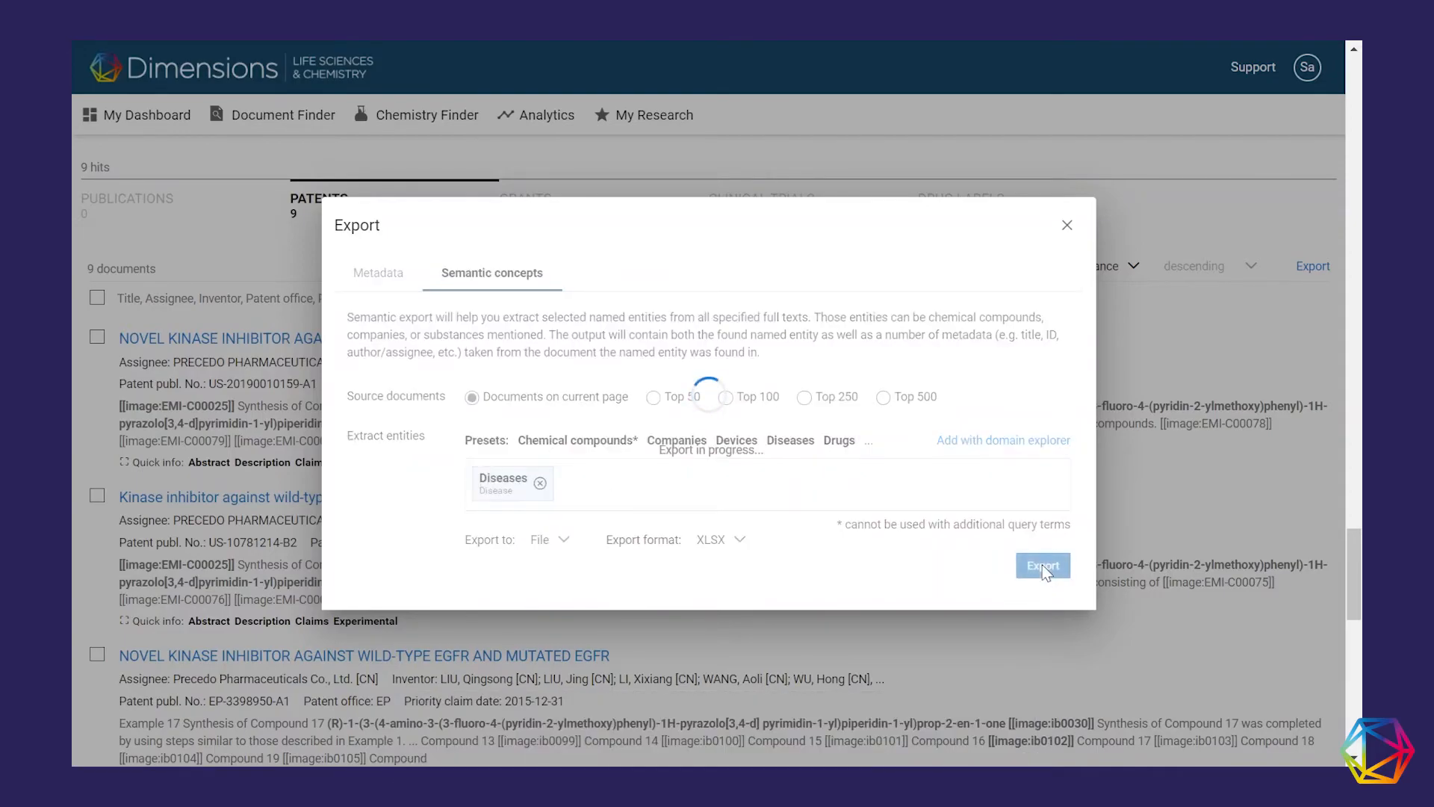
pyautogui.click(1041, 565)
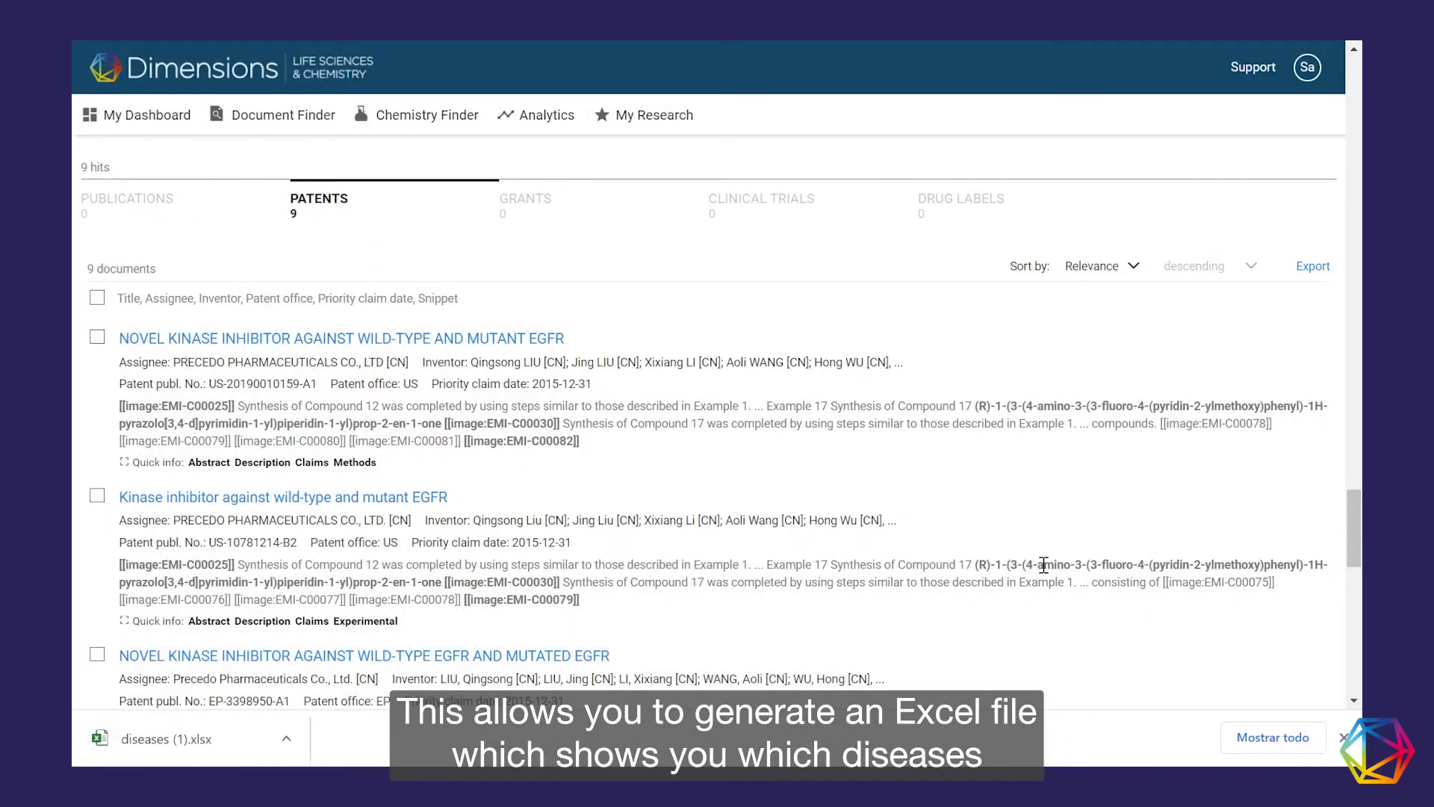
pyautogui.click(193, 738)
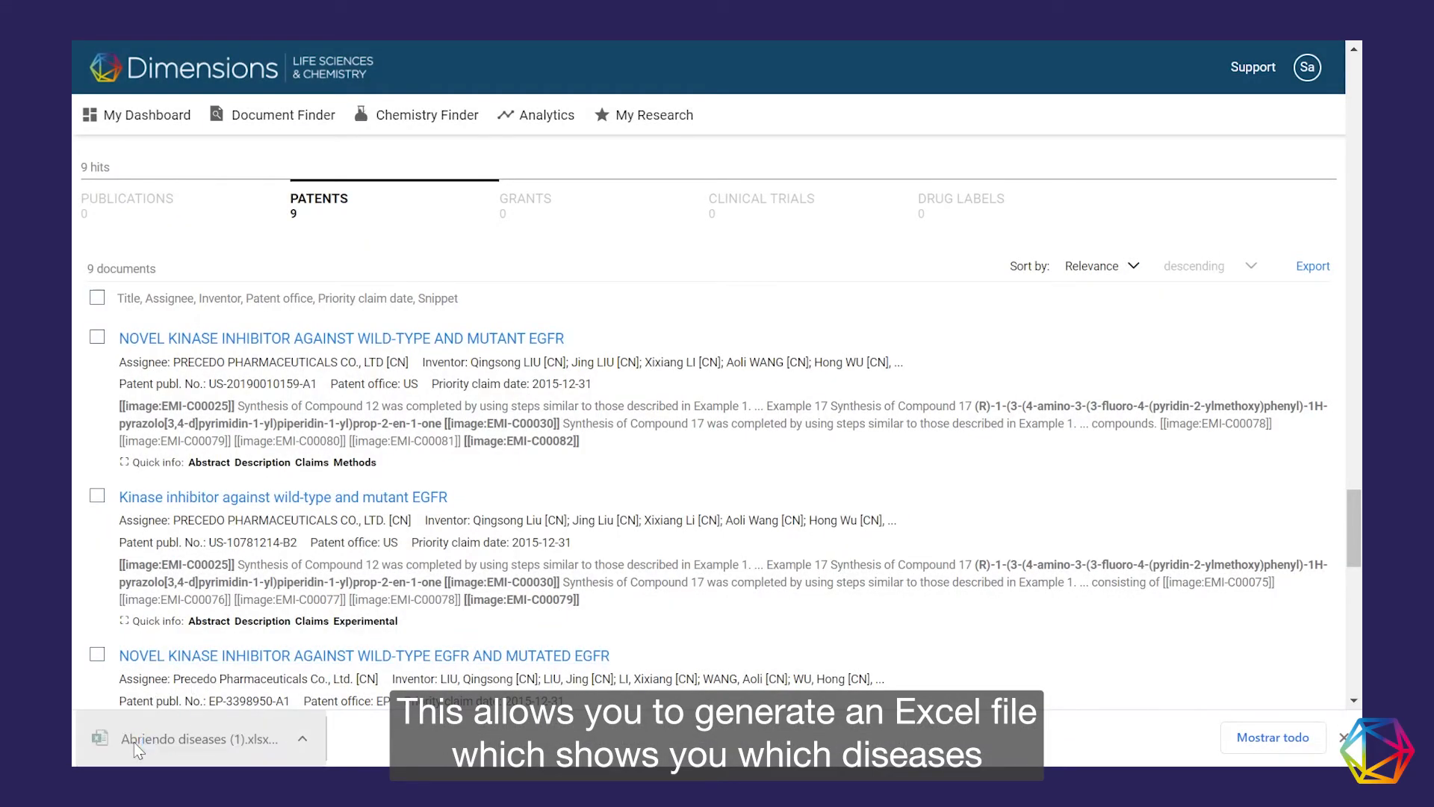